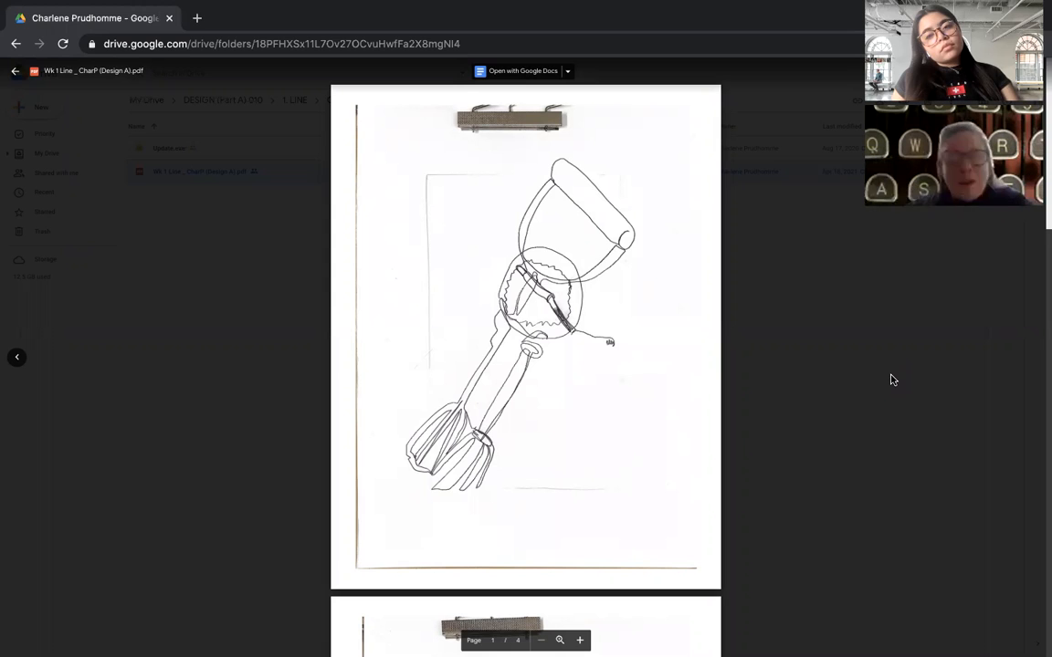
mouse_move(633, 430)
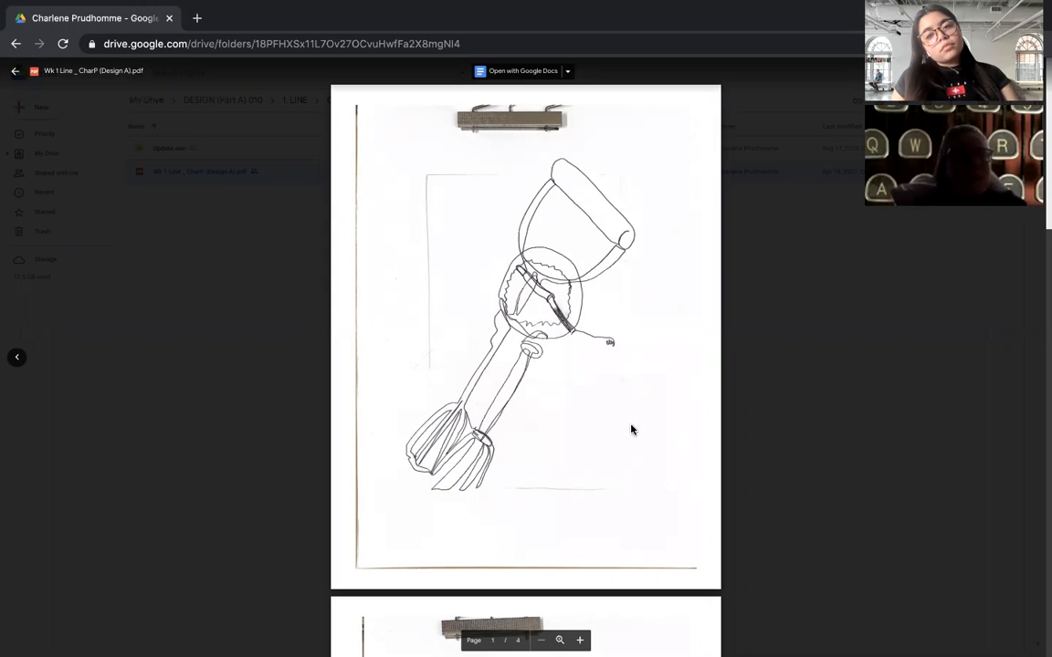
mouse_move(636, 431)
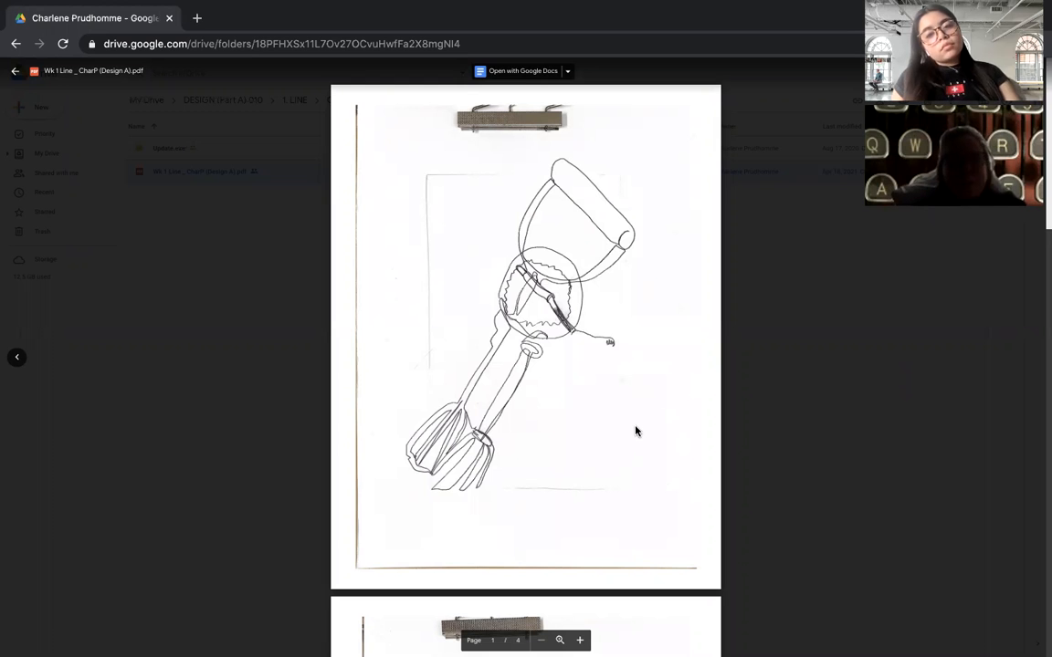
mouse_move(600, 389)
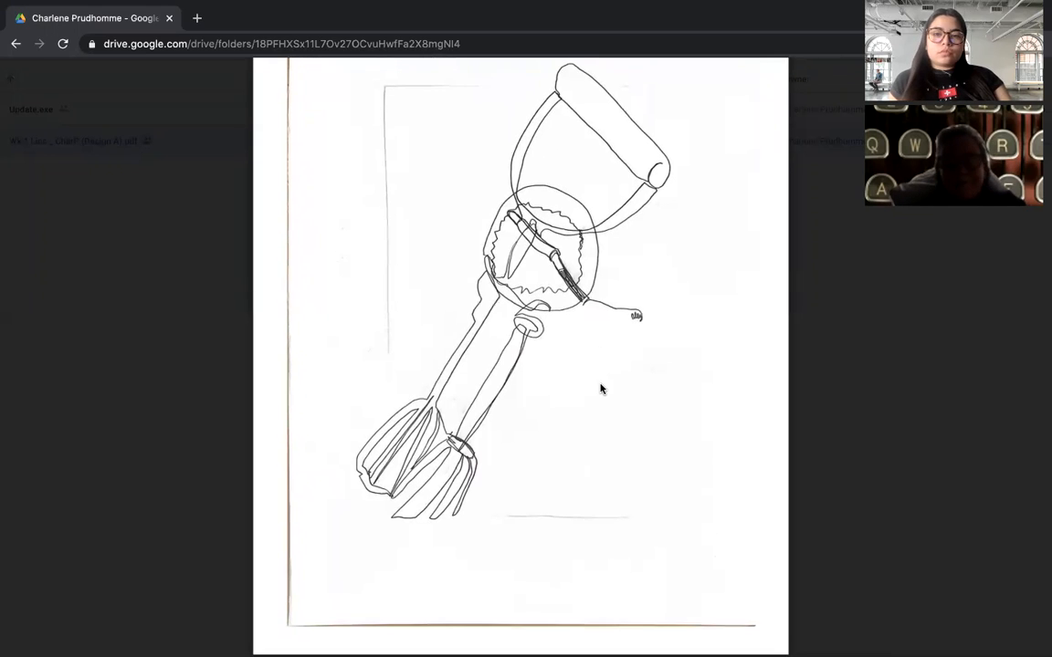
Scroll past the solid black shapes page to the loose brush-stroke egg-beater drawing
scroll("down", 3)
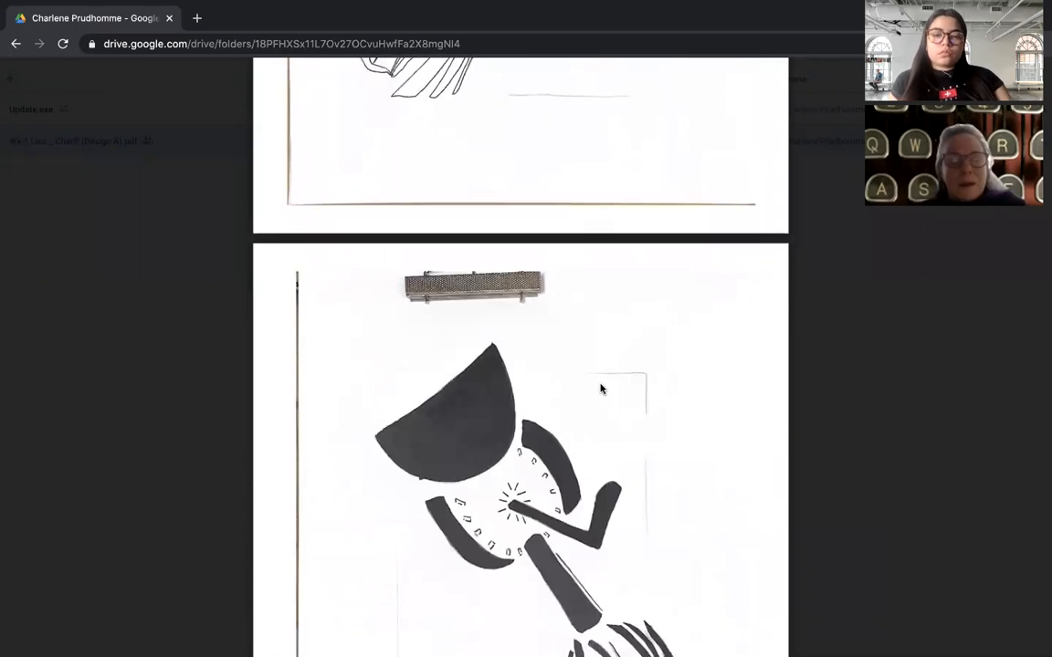
scroll("down", 3)
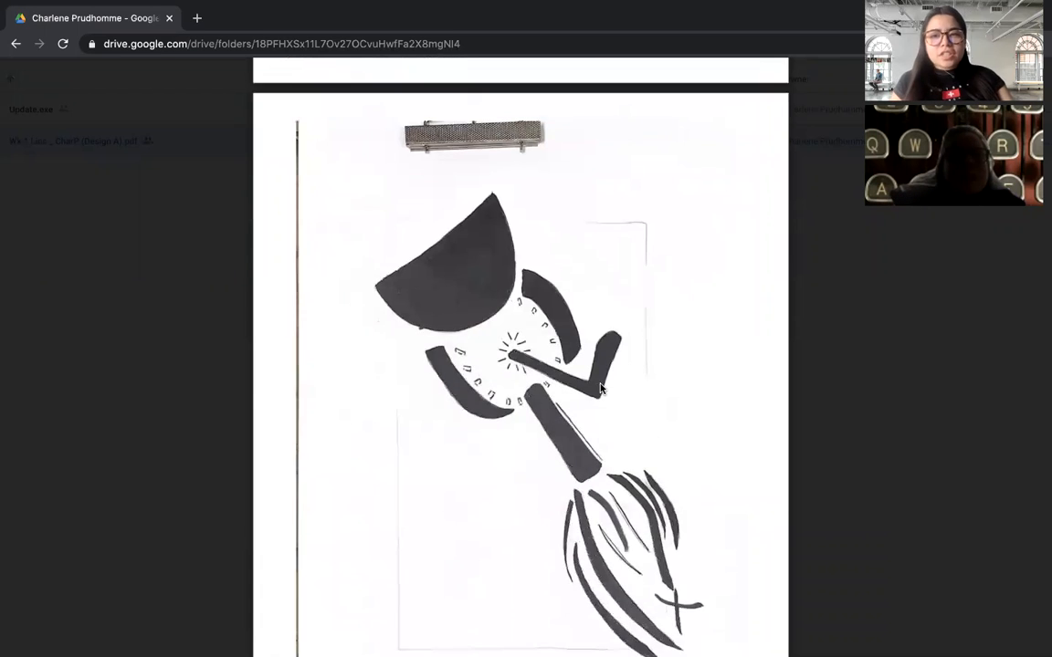
scroll("down", 3)
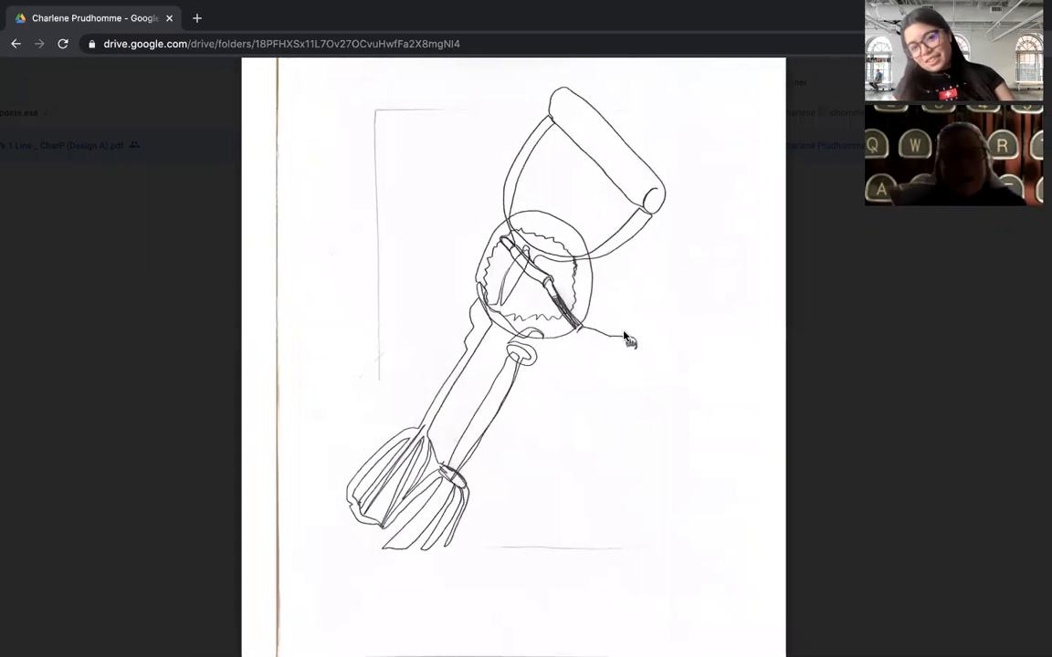
scroll("down", 3)
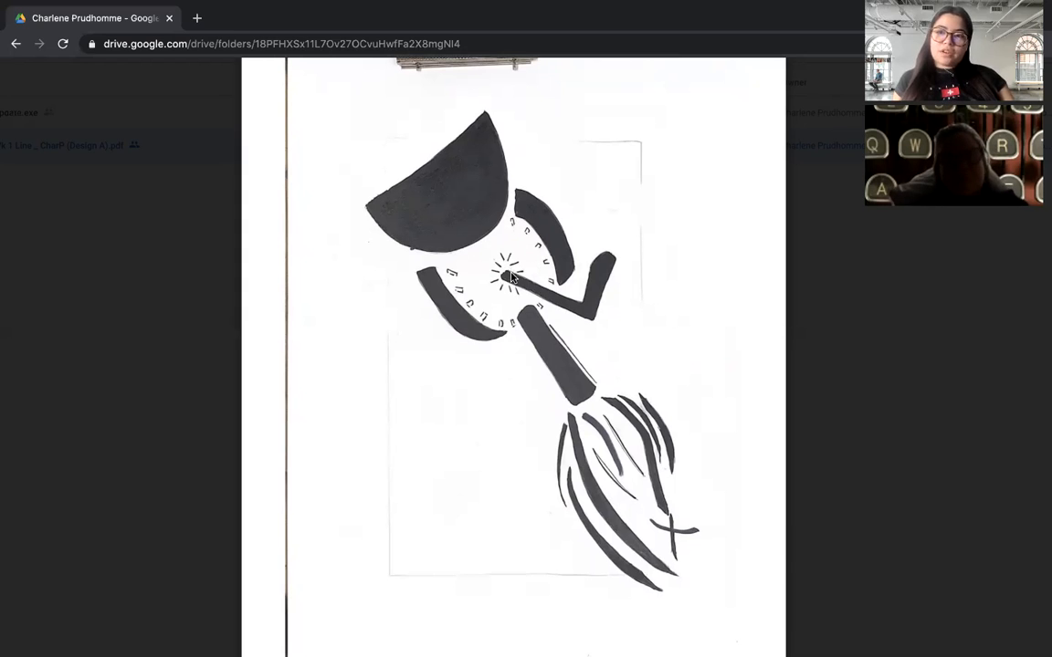
scroll("down", 3)
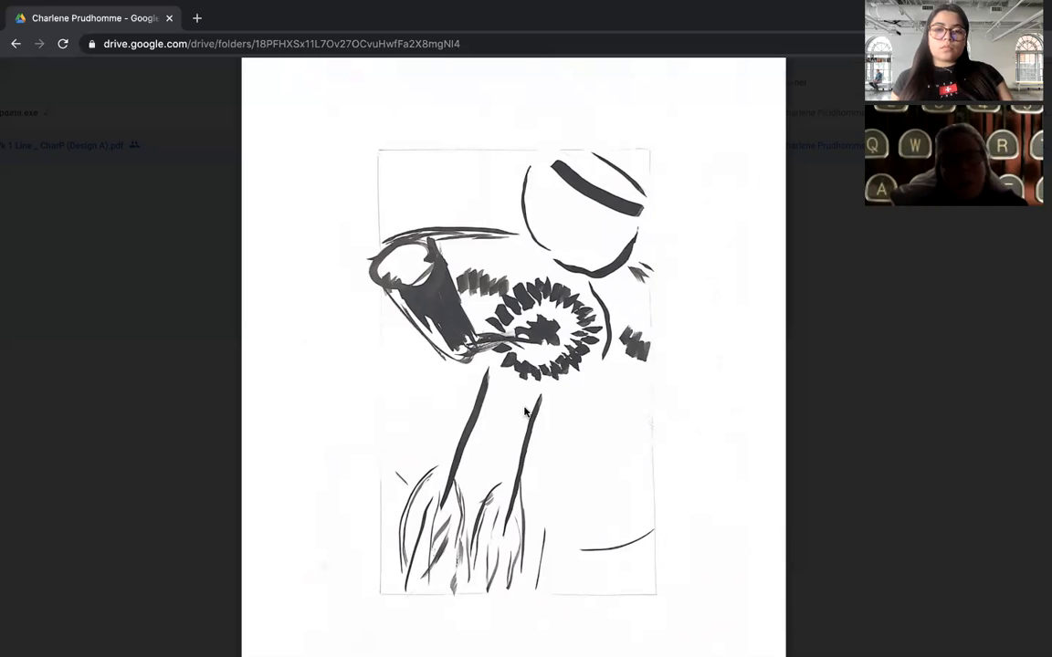
mouse_move(518, 313)
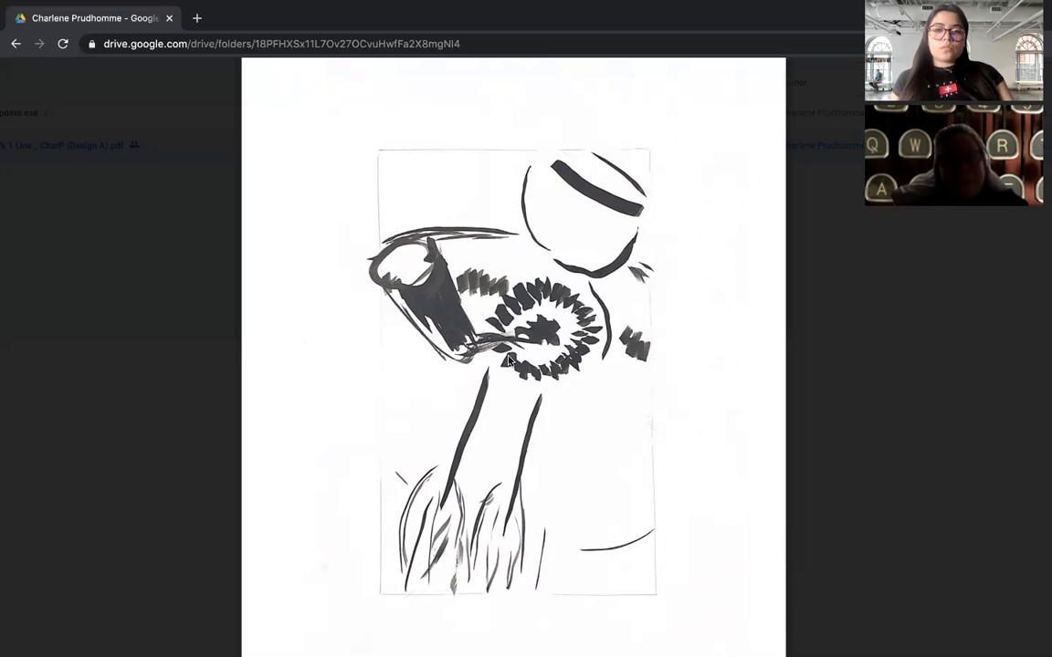
Scroll down to the final mixed-media collage page of the egg-beater PDF
scroll("down", 3)
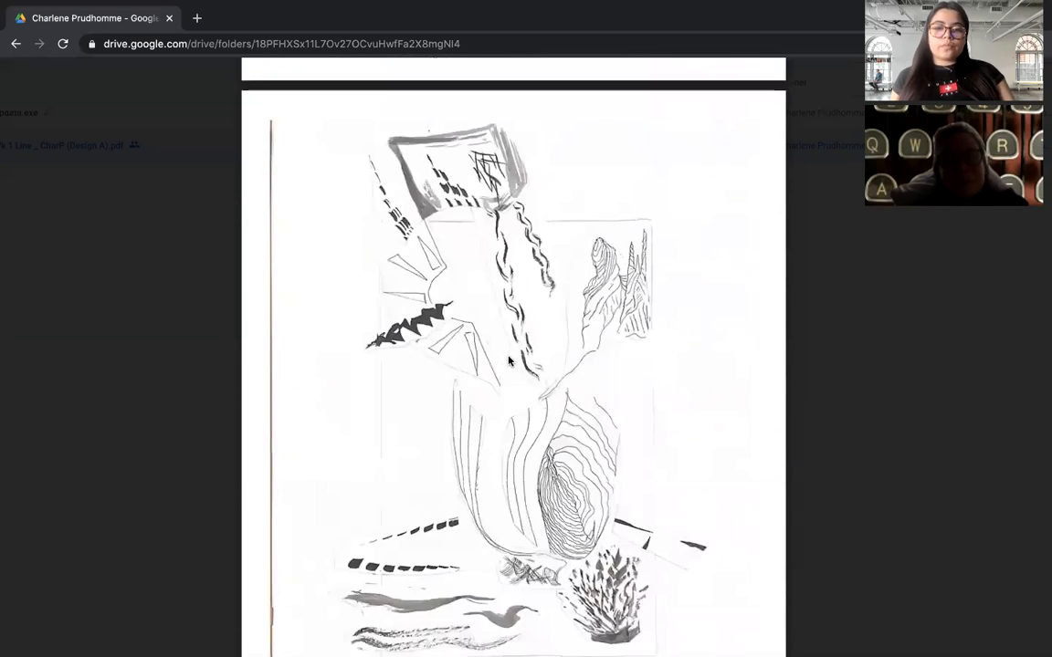
scroll("down", 3)
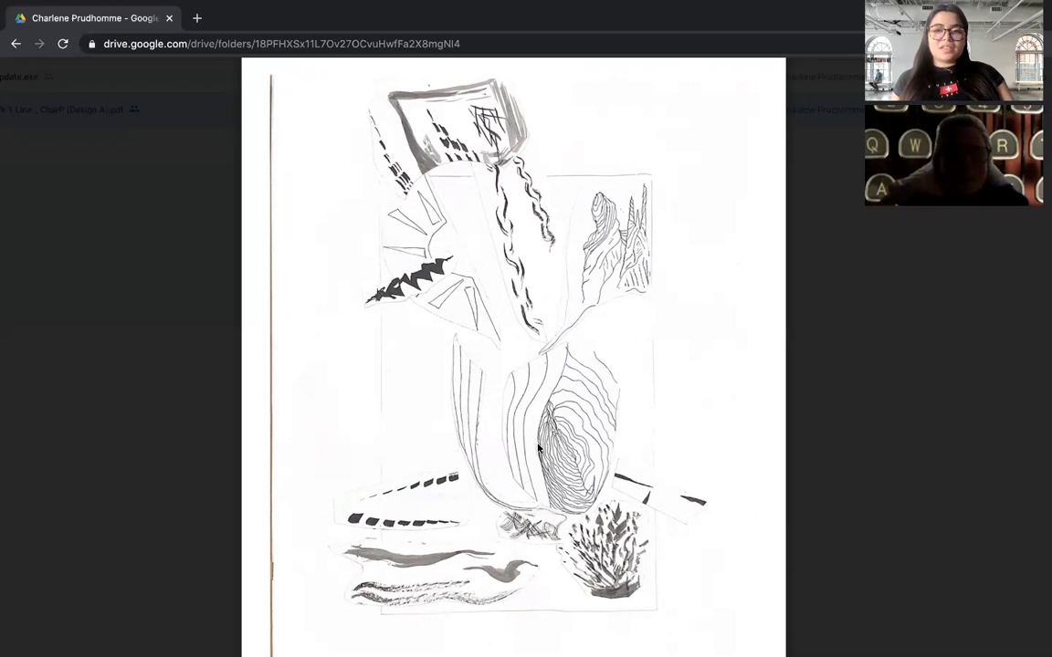
mouse_move(611, 348)
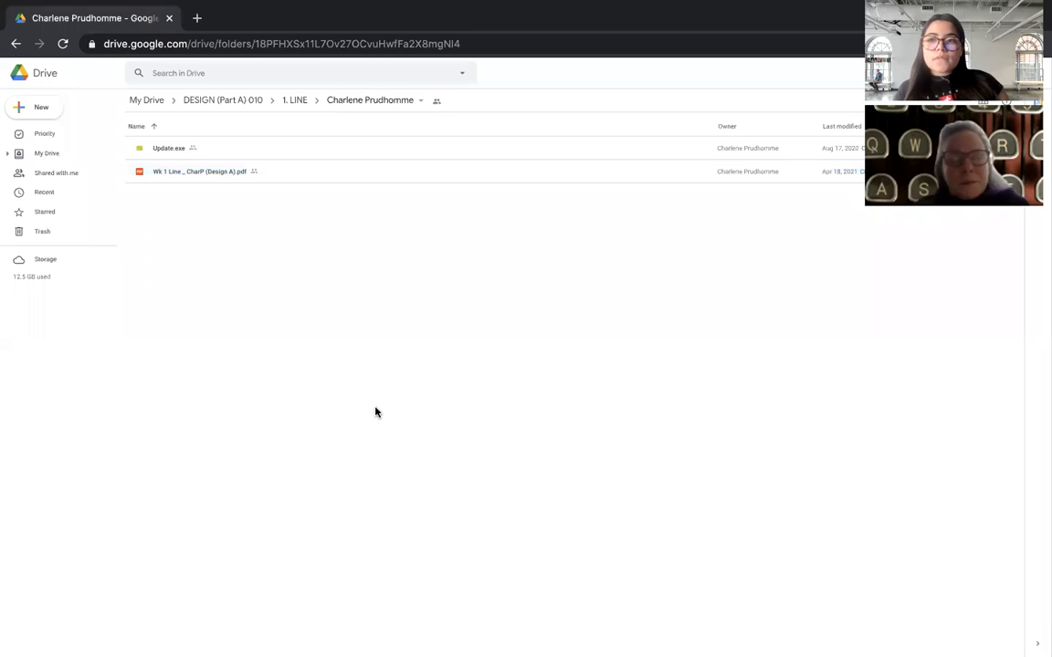
Return to the 1. LINE folder and open the next student's folder holding a line-drawings PDF
left_click(292, 99)
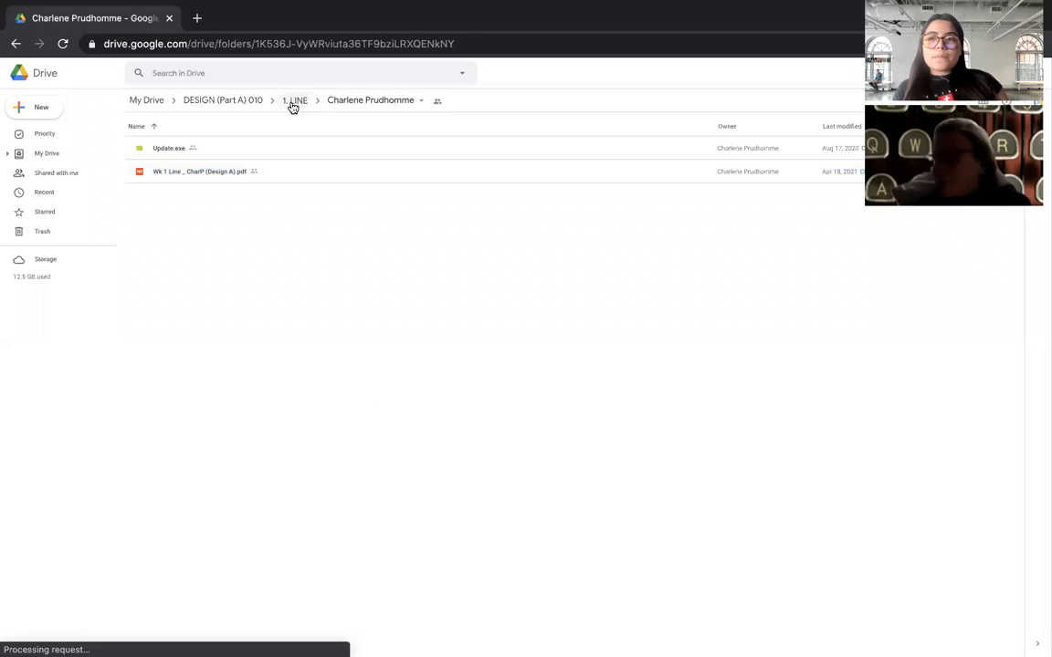
left_click(294, 100)
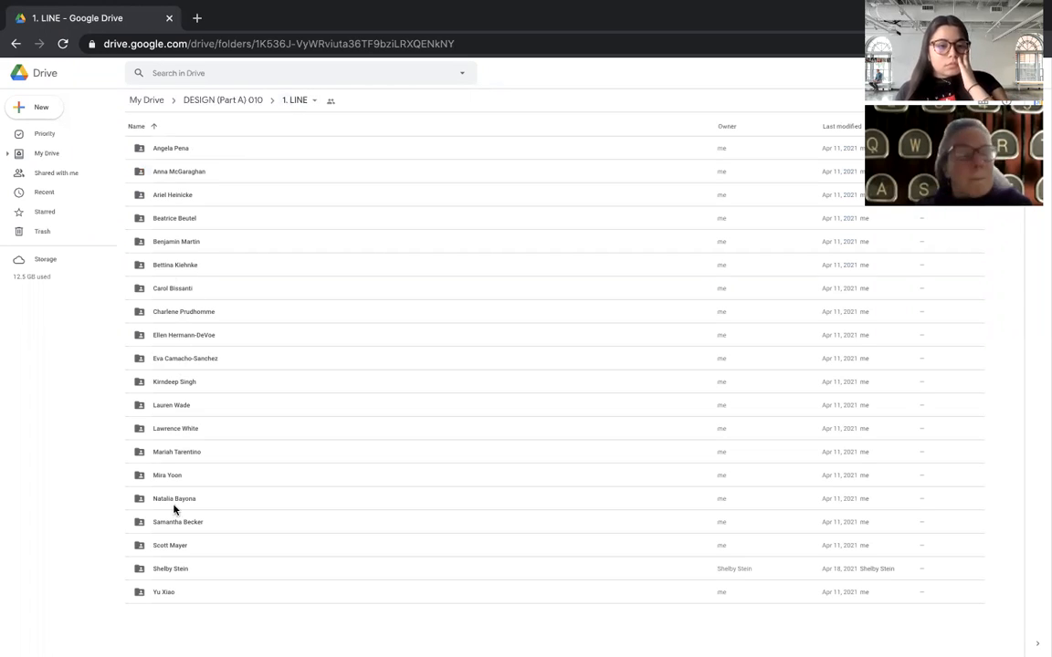
left_click(173, 382)
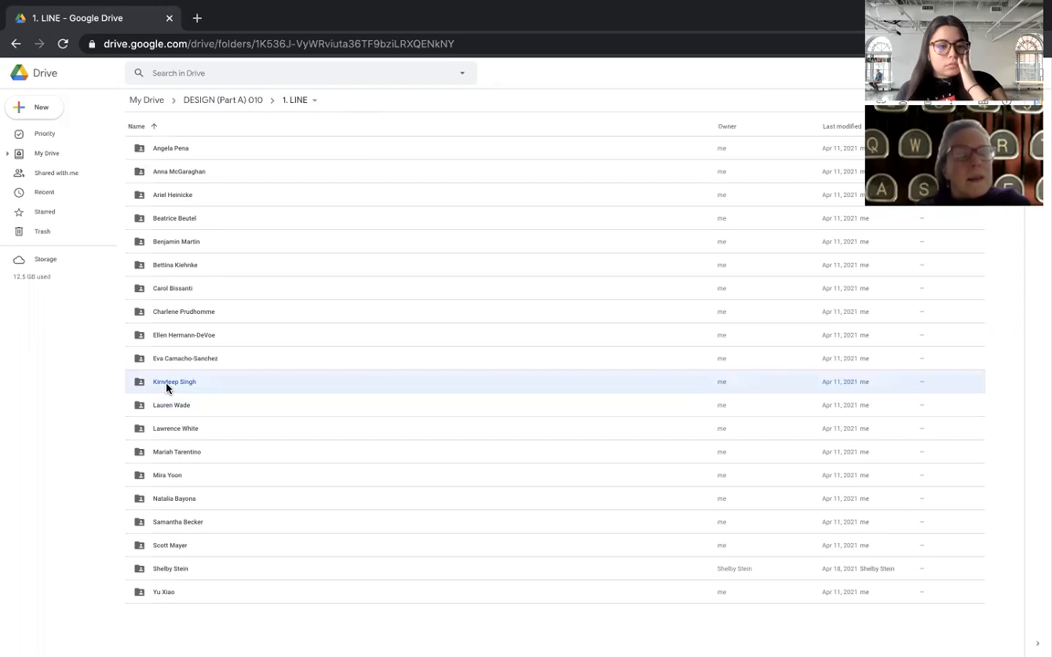
double_click(174, 382)
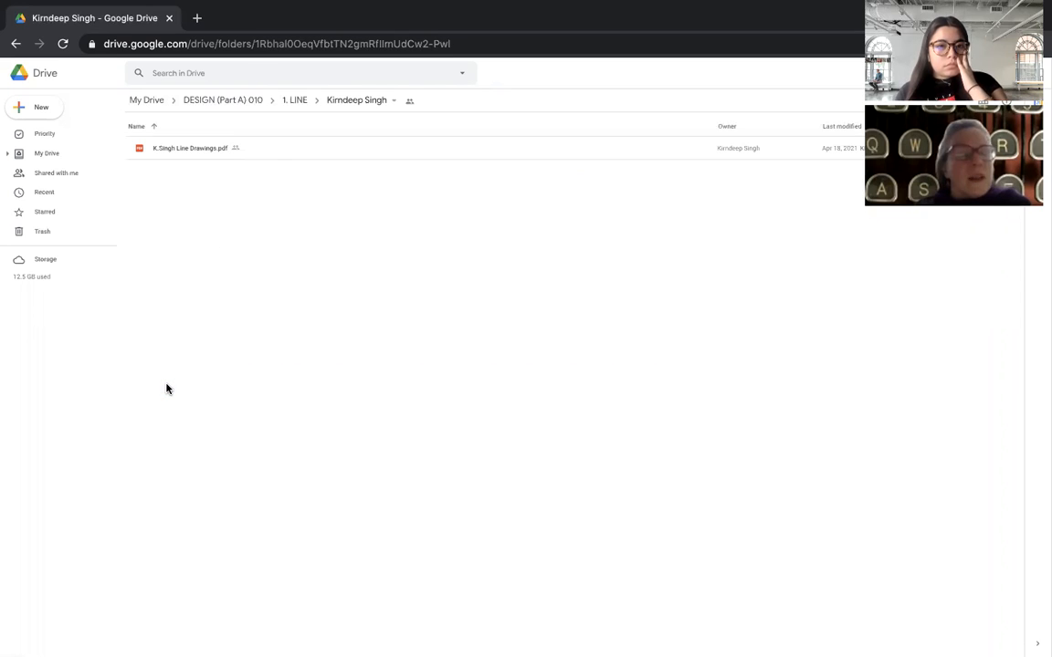
Preview the line-drawings PDF and move to page 2, the squiggly 'fun chef' beater sketch
double_click(190, 148)
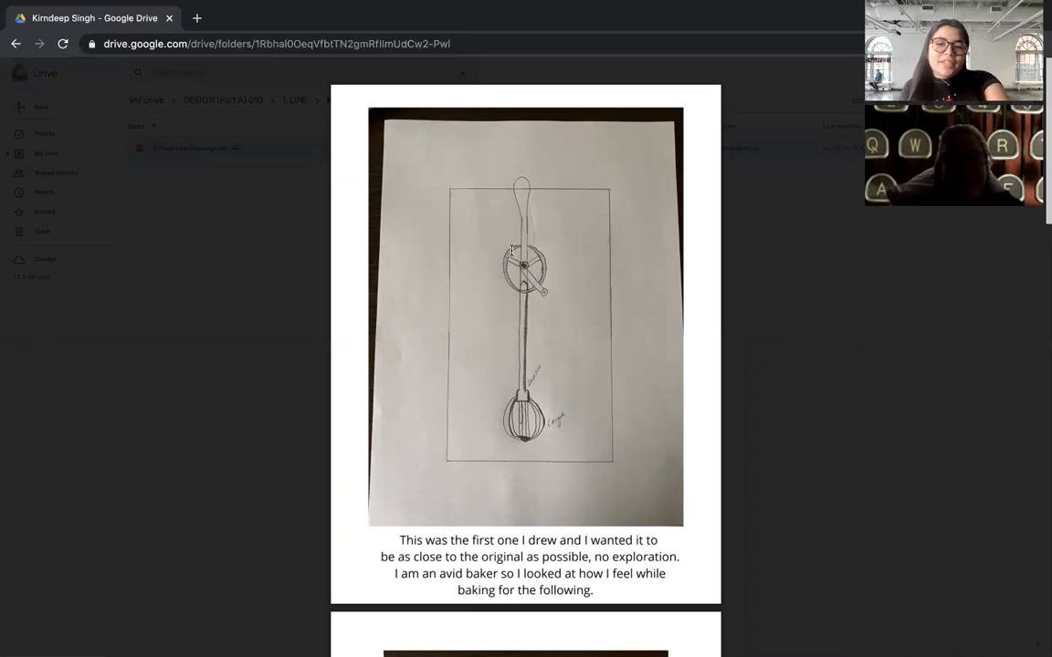
mouse_move(509, 332)
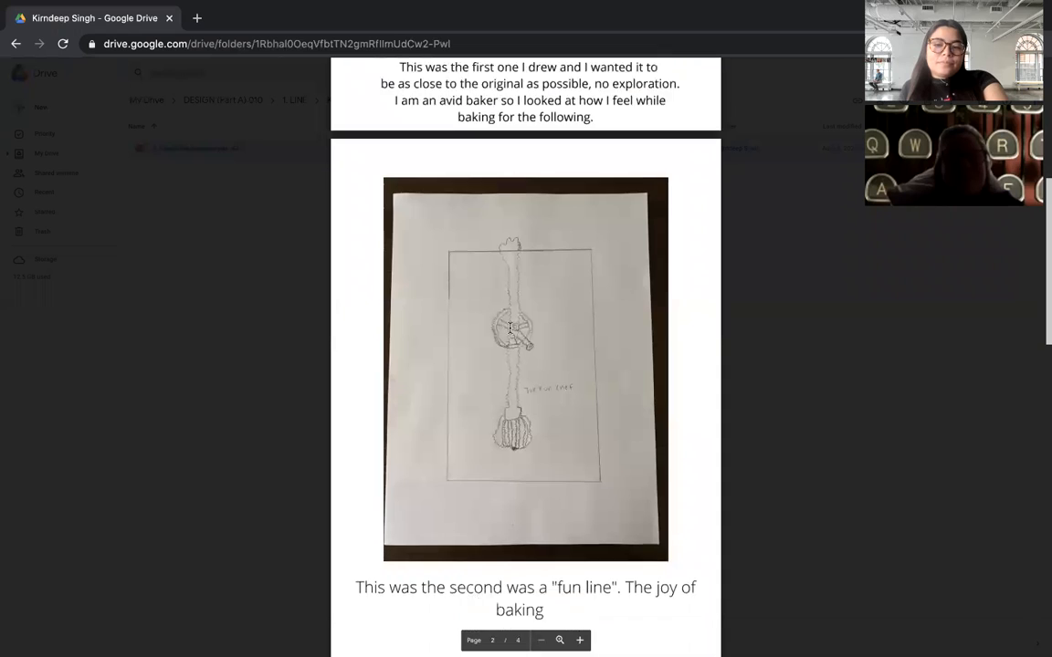
scroll("down", 3)
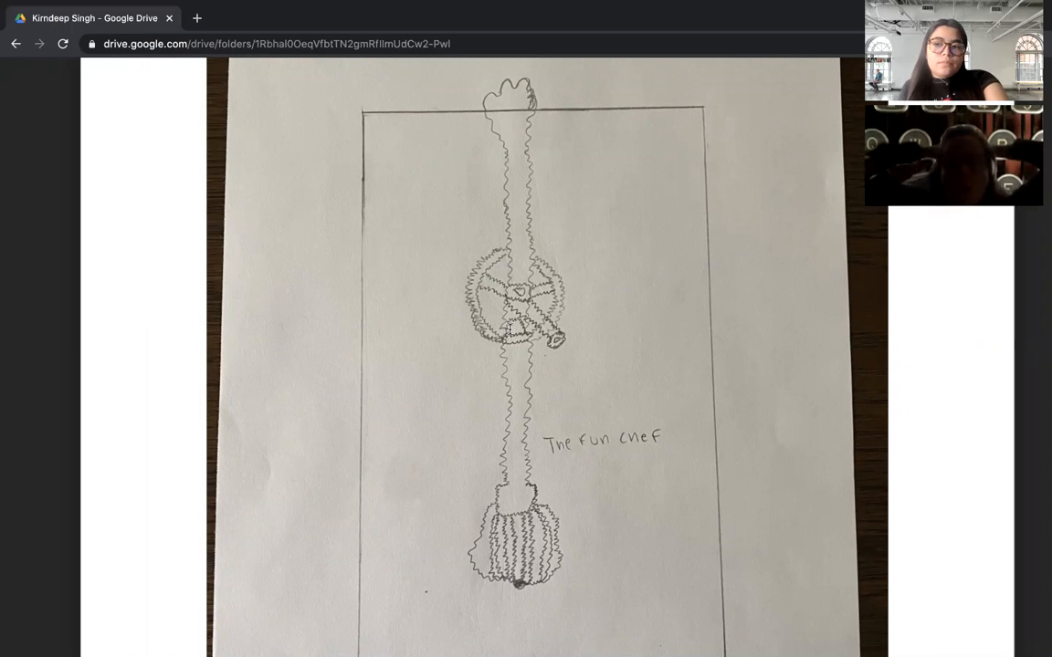
Scroll past the dashed-line page 3 to the 'Anger vs Calm while baking' sketch
scroll("down", 3)
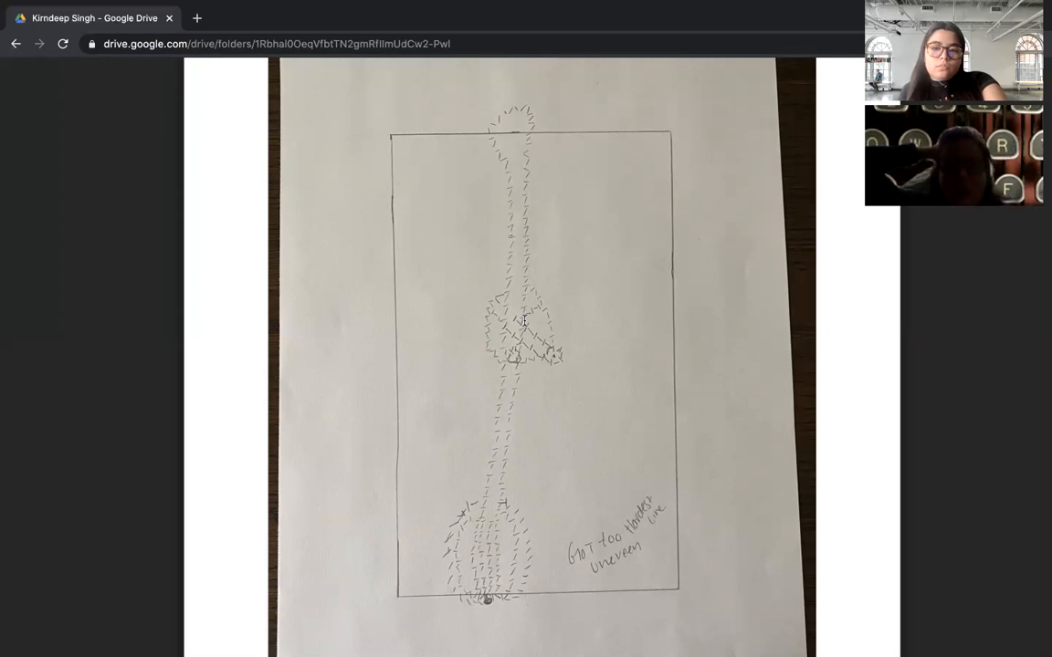
mouse_move(547, 285)
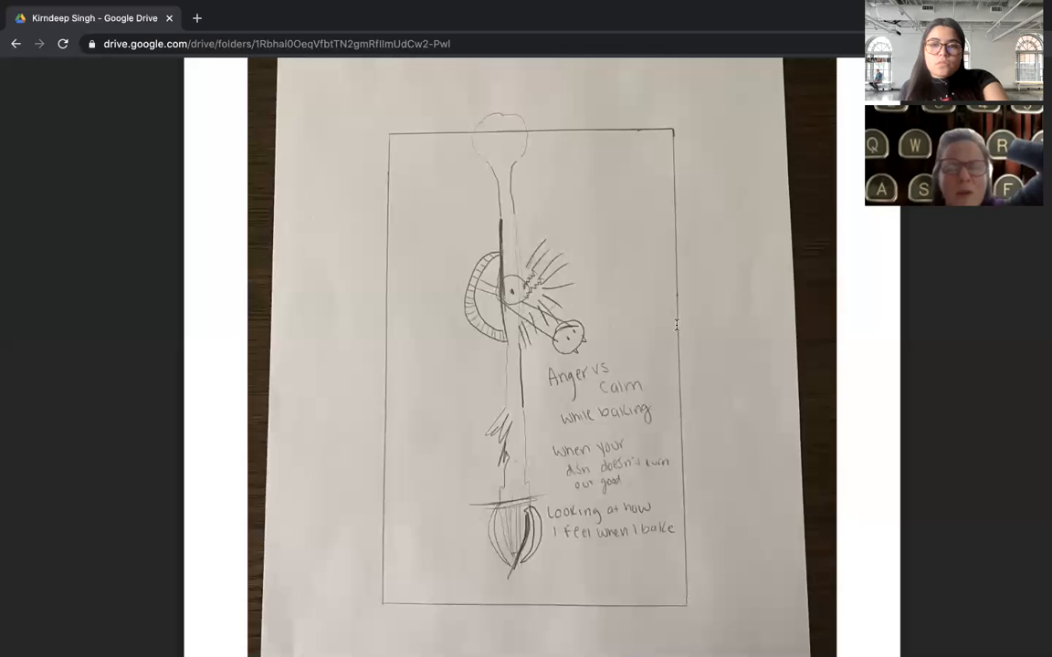
scroll("down", 3)
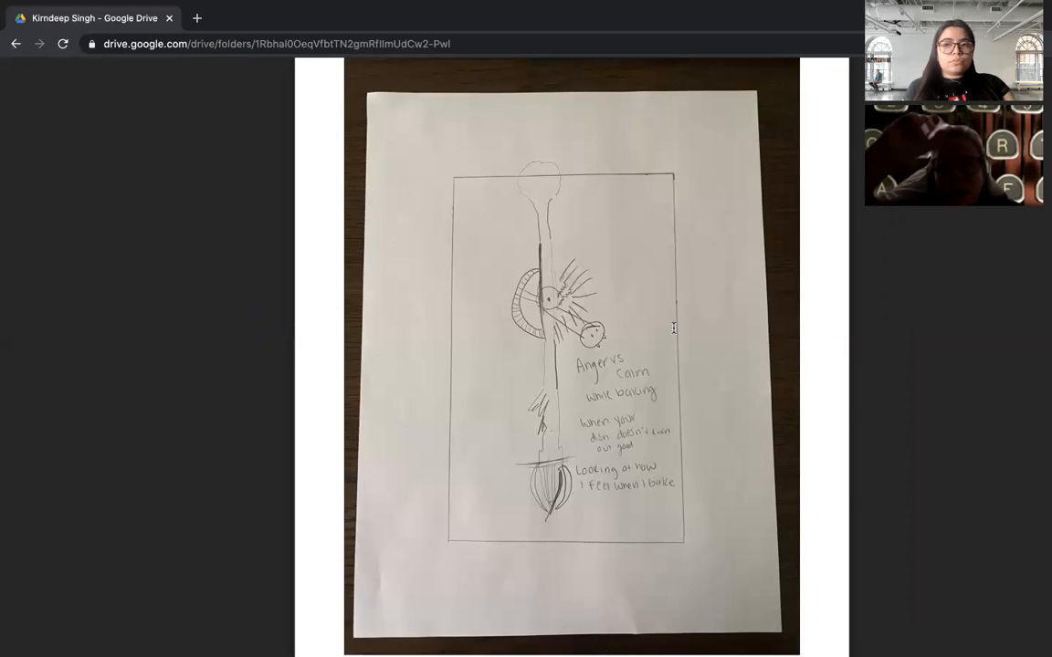
scroll("down", 3)
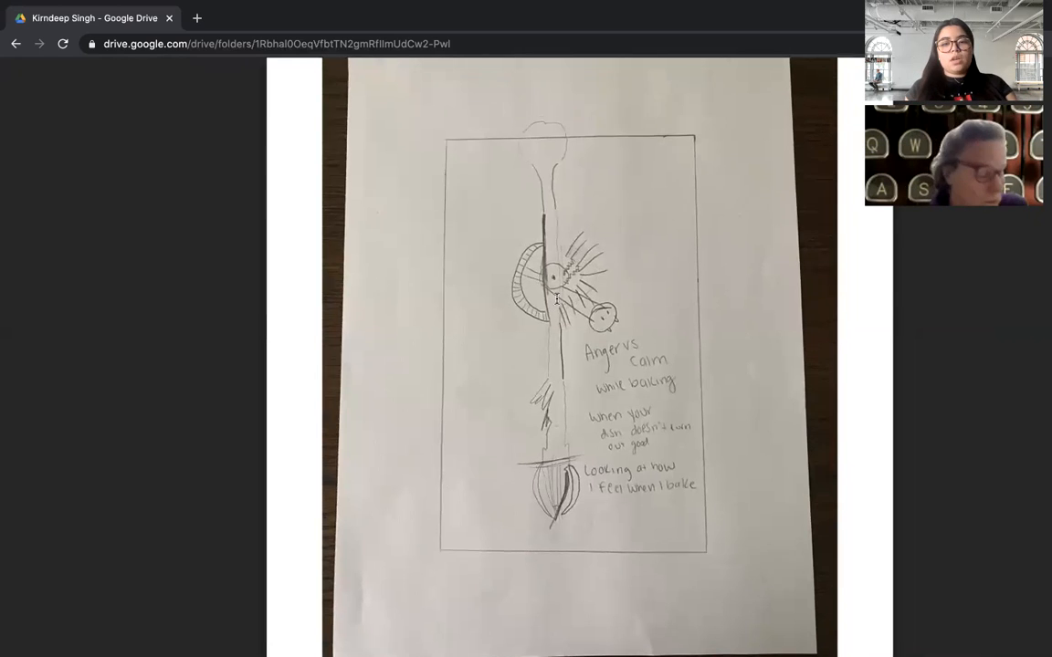
Scroll from page 1 to page 4, captioned as anger when a dish fails
scroll("down", 3)
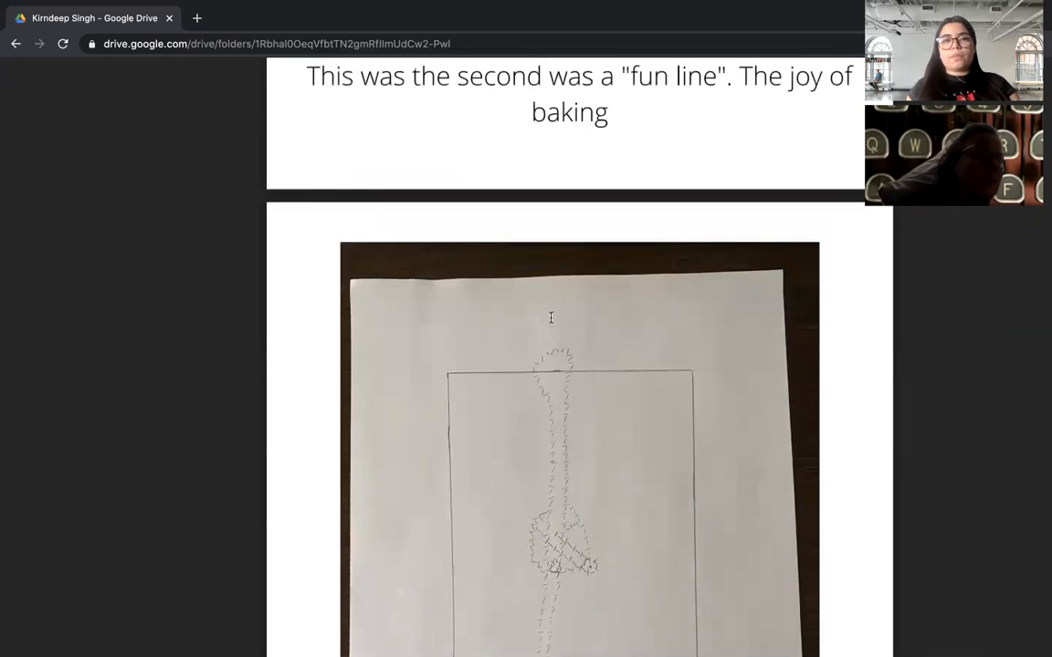
scroll("down", 3)
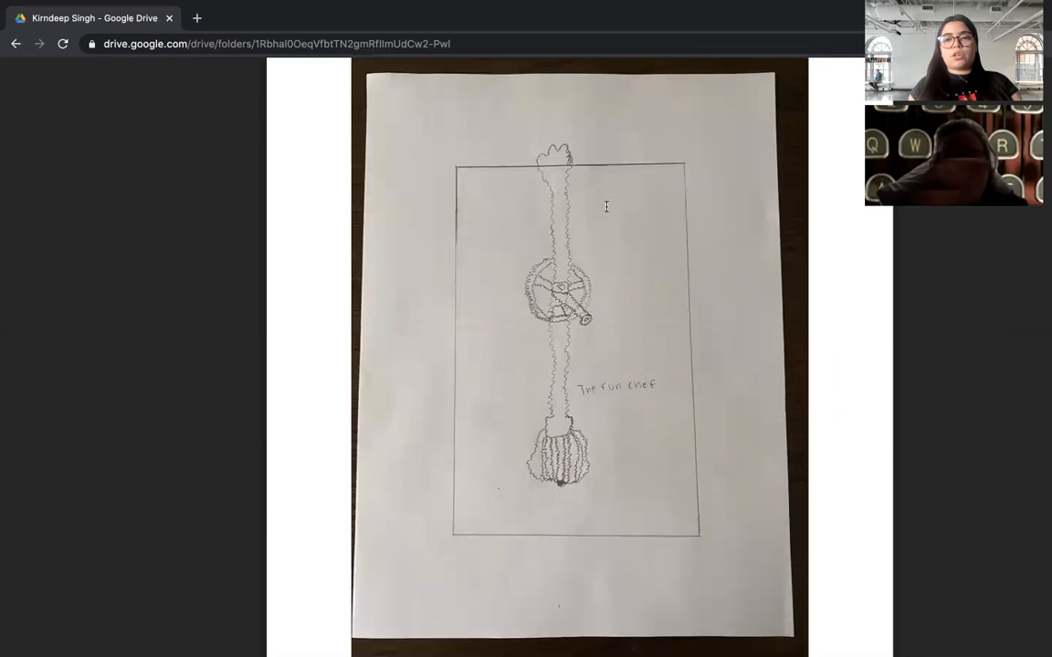
scroll("down", 3)
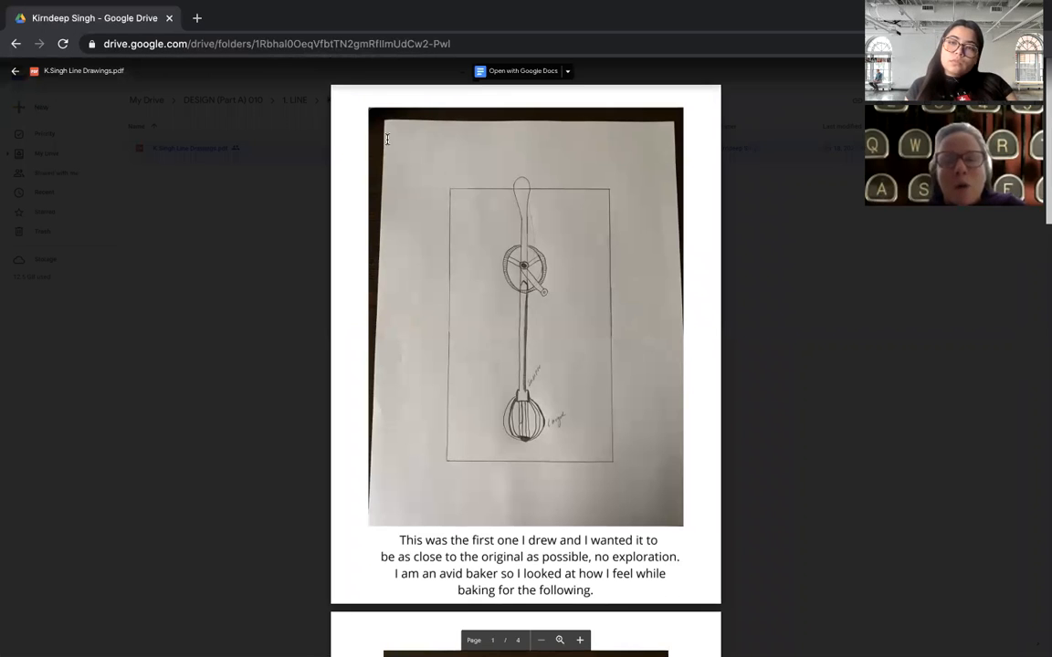
mouse_move(569, 297)
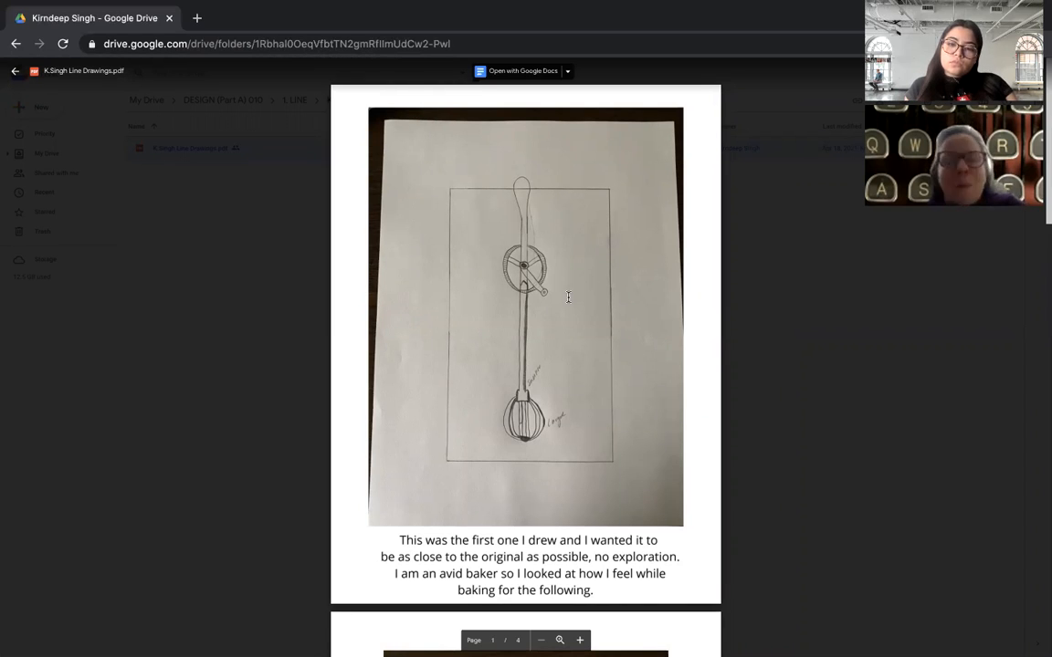
scroll("down", 3)
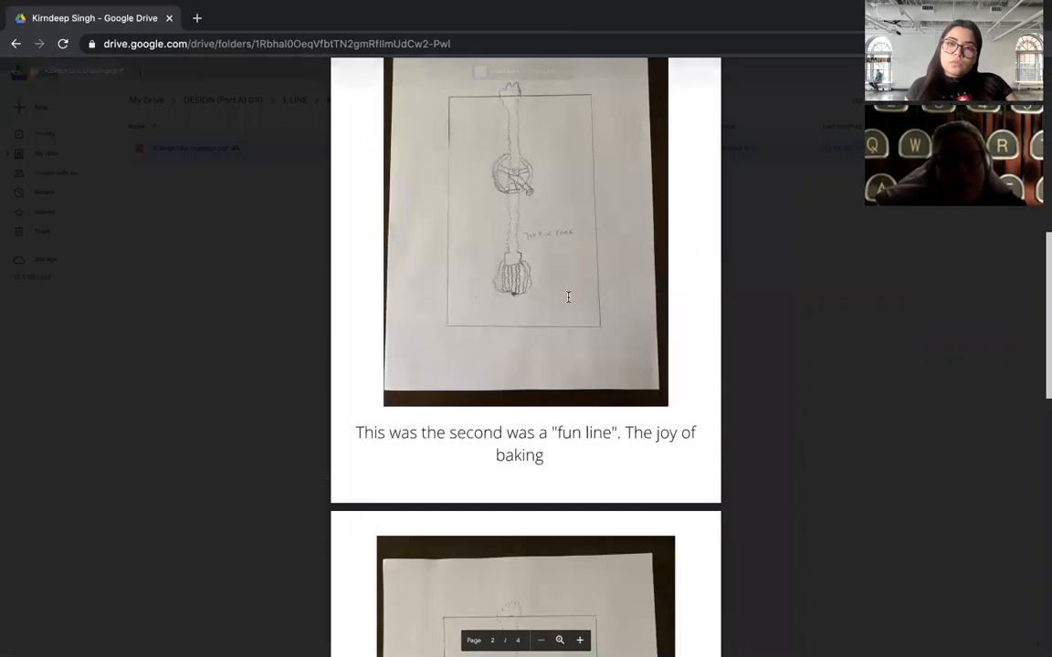
scroll("down", 3)
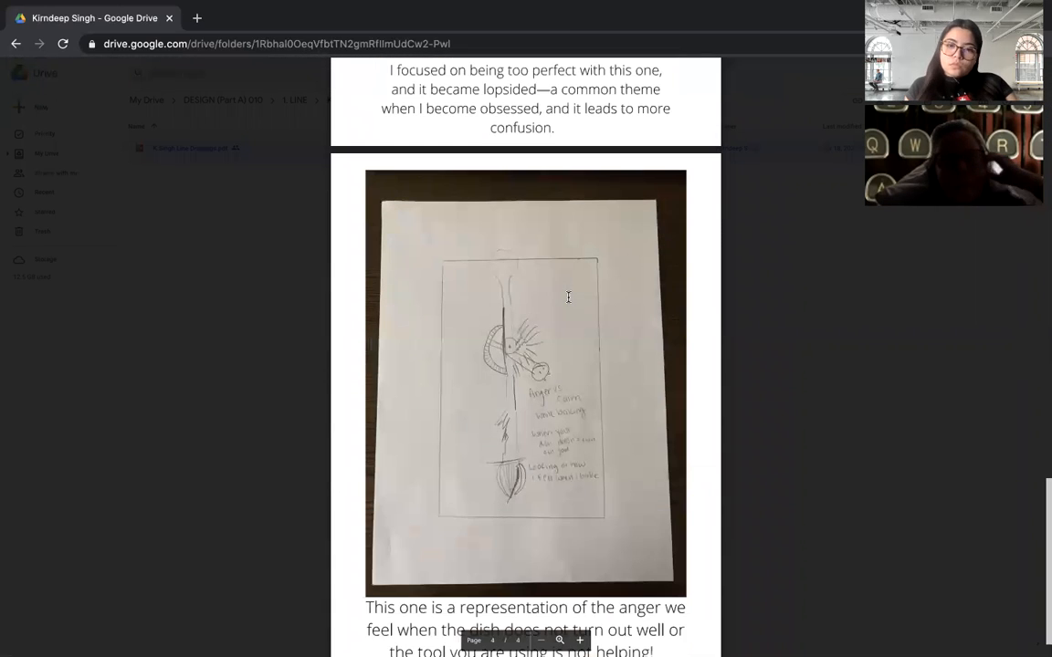
mouse_move(210, 454)
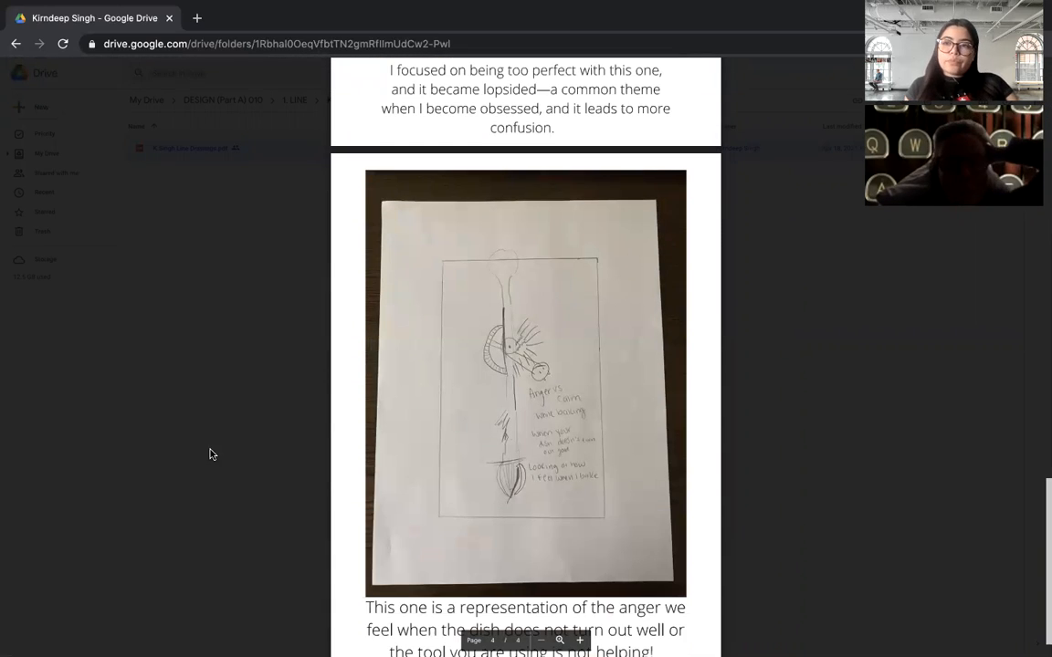
Close the preview, return to 1. LINE, and open a third student's Bold & Small Line Drawing.pdf
left_click(295, 101)
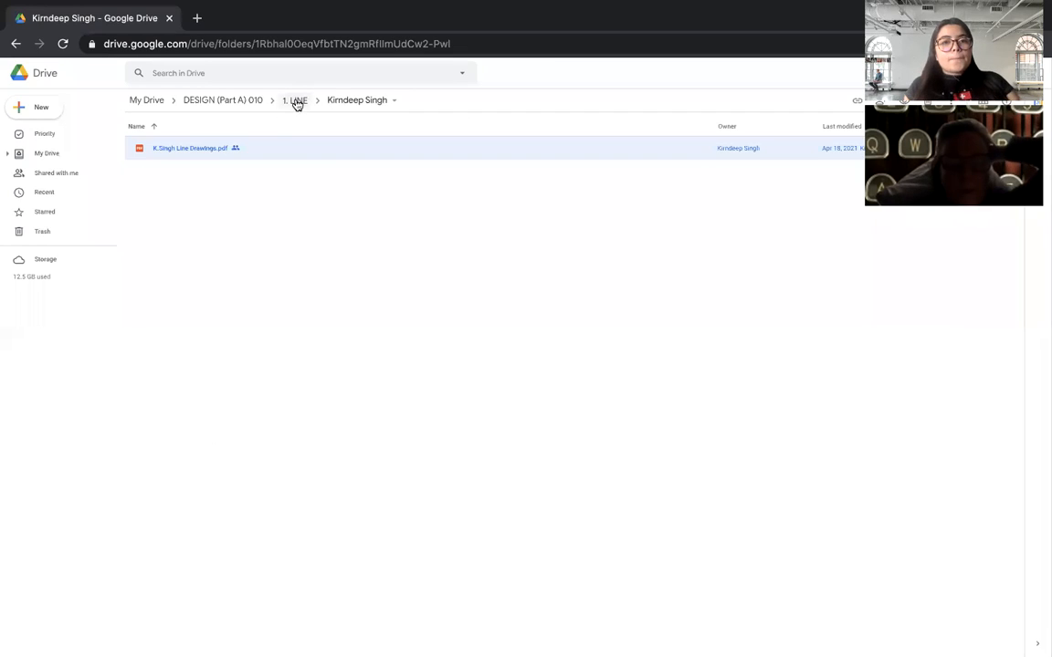
left_click(293, 101)
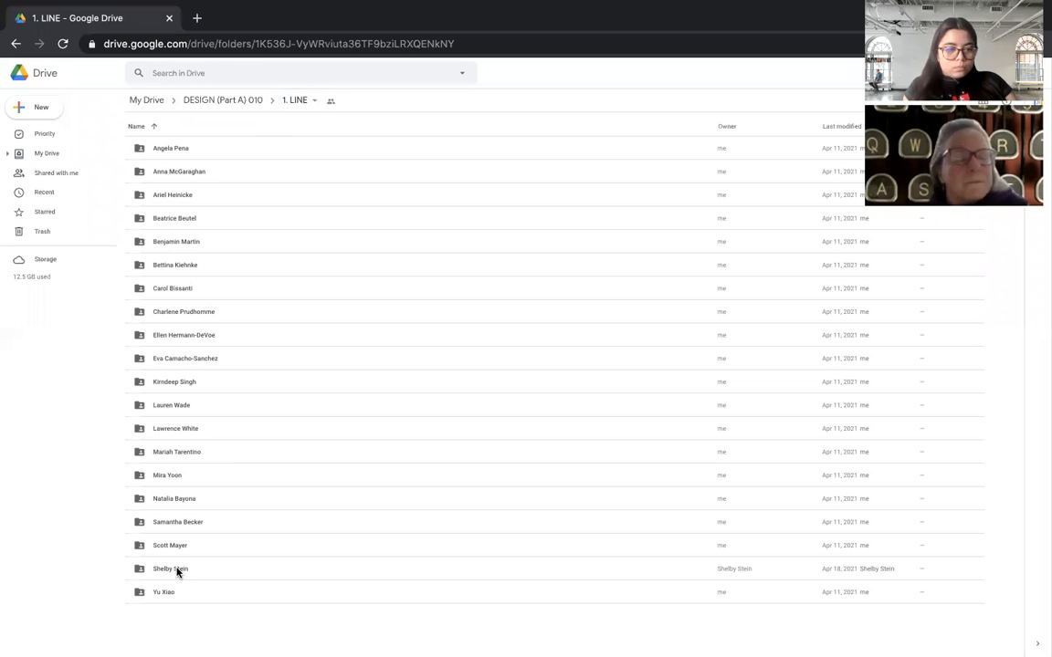
double_click(170, 565)
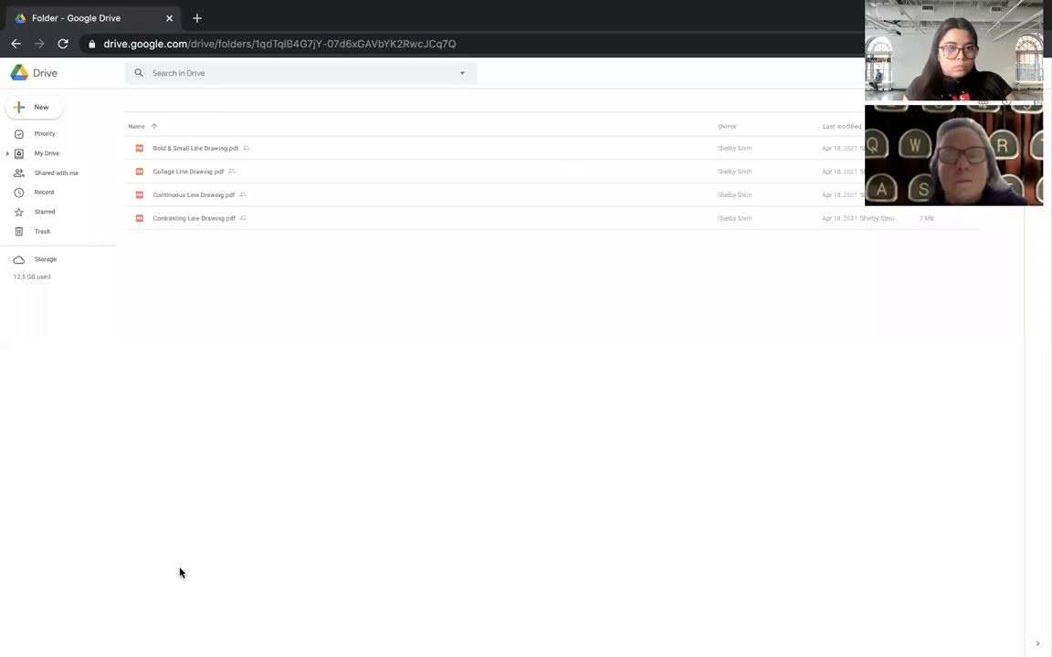
left_click(194, 148)
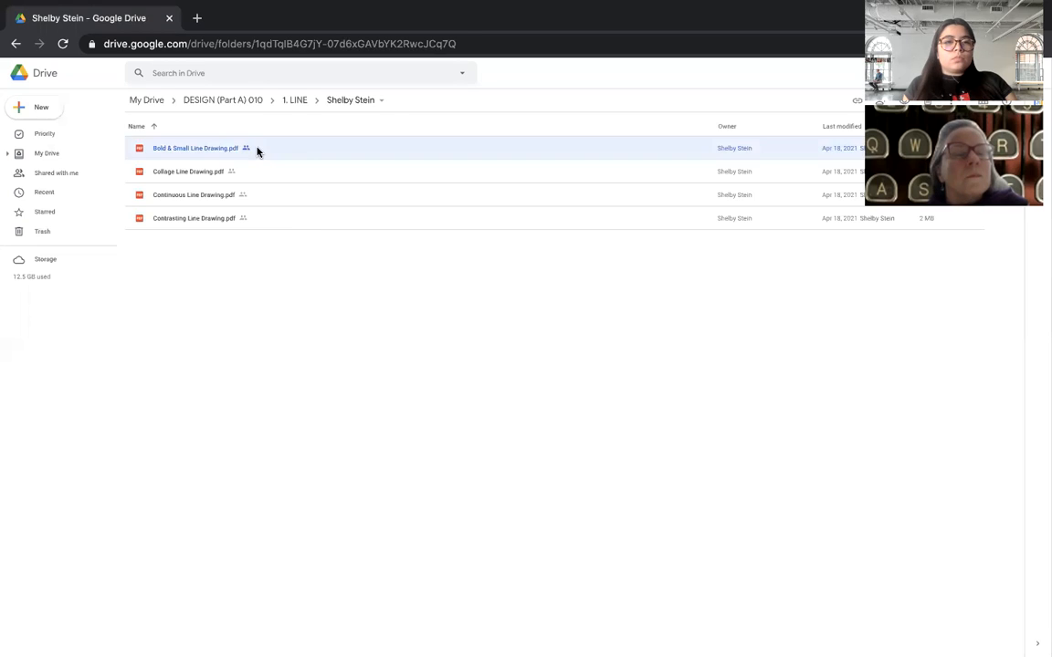
double_click(195, 148)
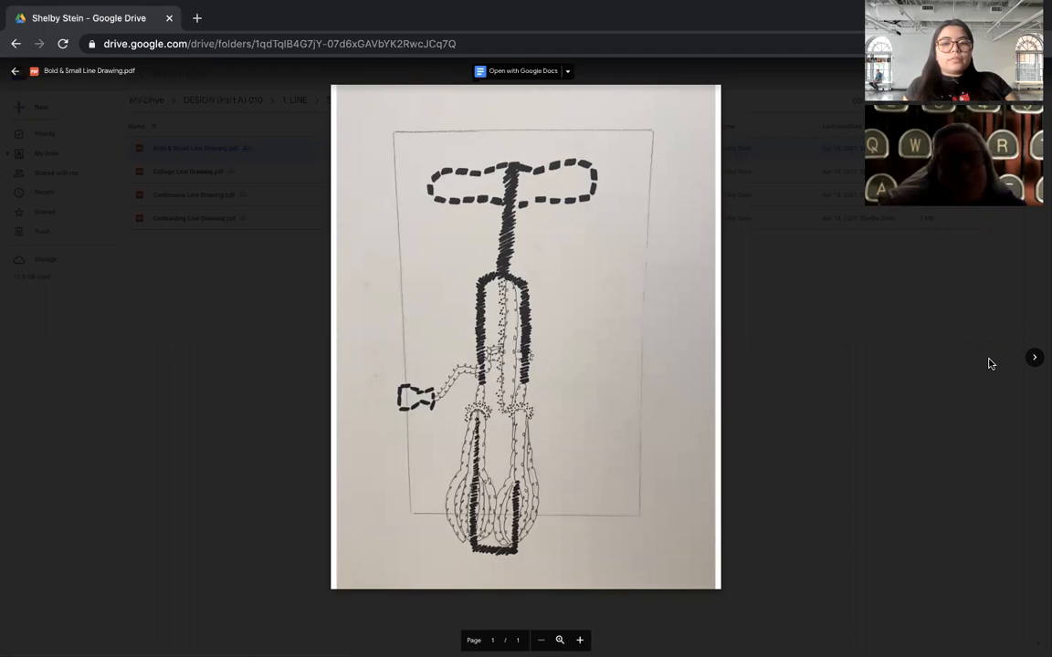
mouse_move(1034, 357)
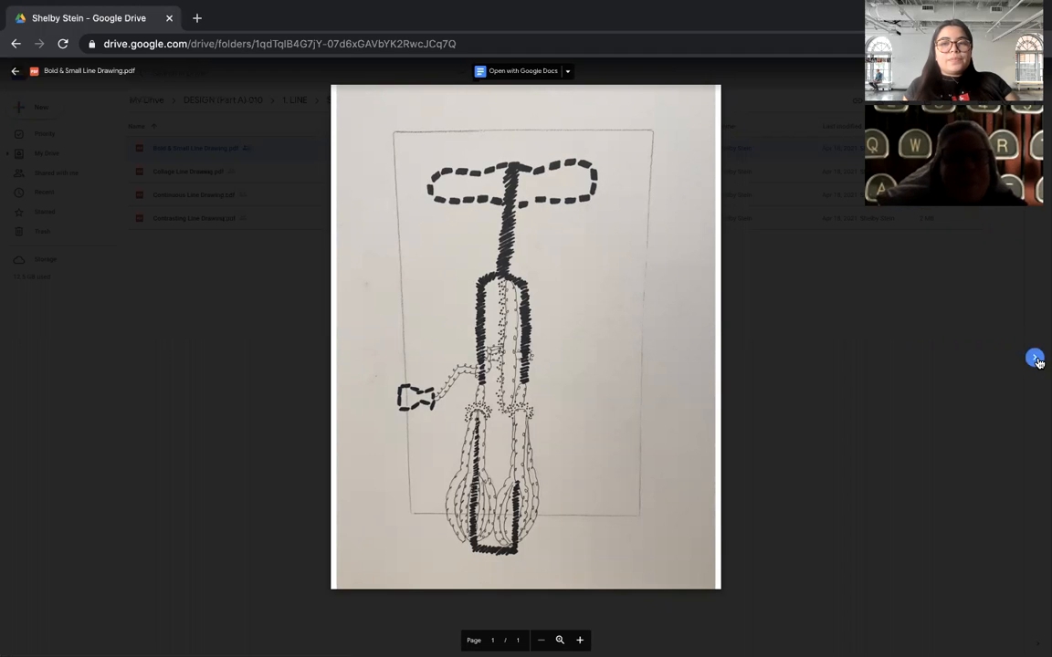
Advance the preview past Collage Line Drawing to Continuous Line Drawing.pdf
left_click(1033, 358)
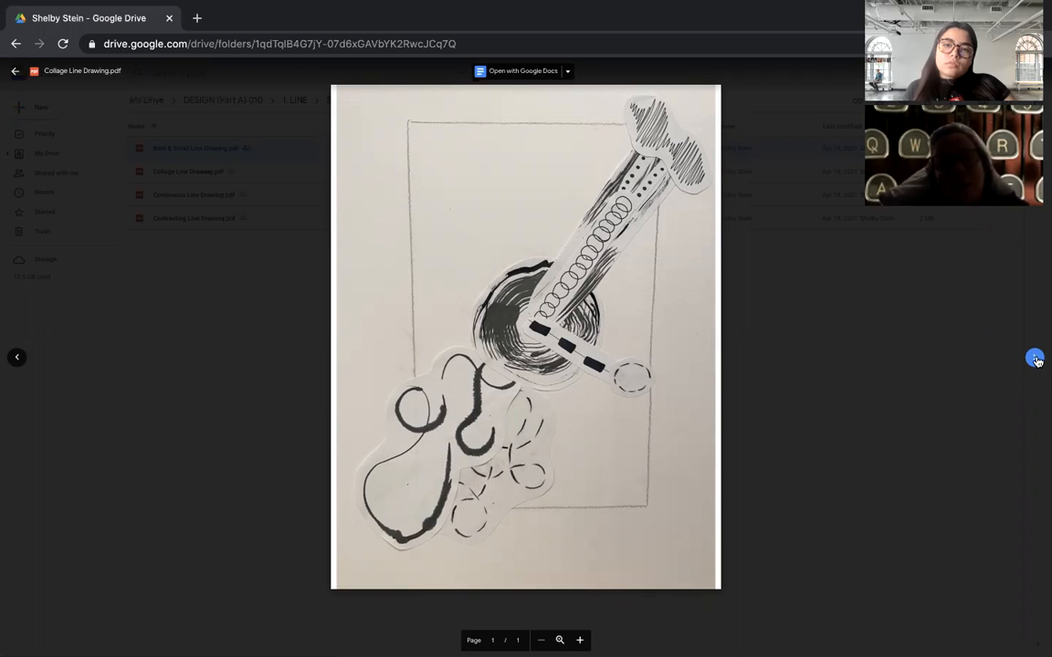
left_click(1034, 358)
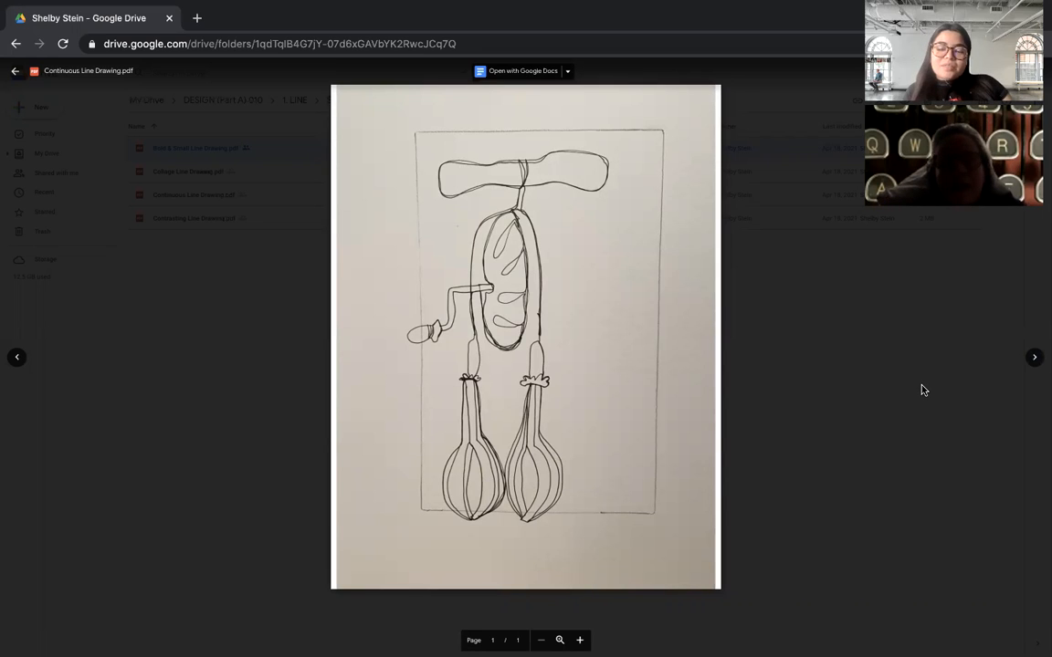
mouse_move(927, 390)
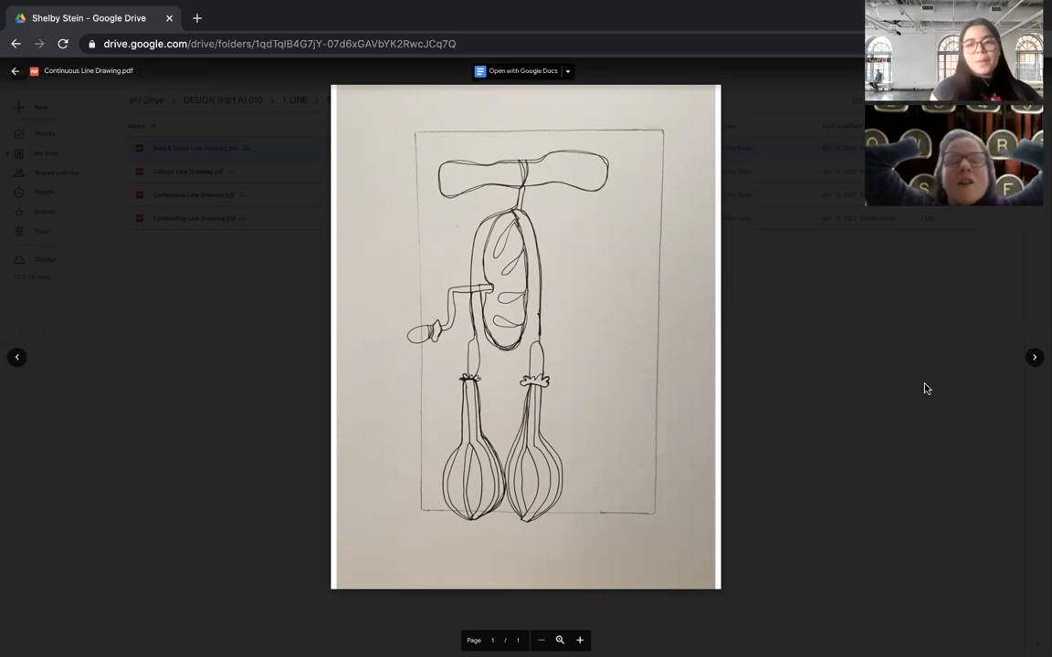
mouse_move(856, 423)
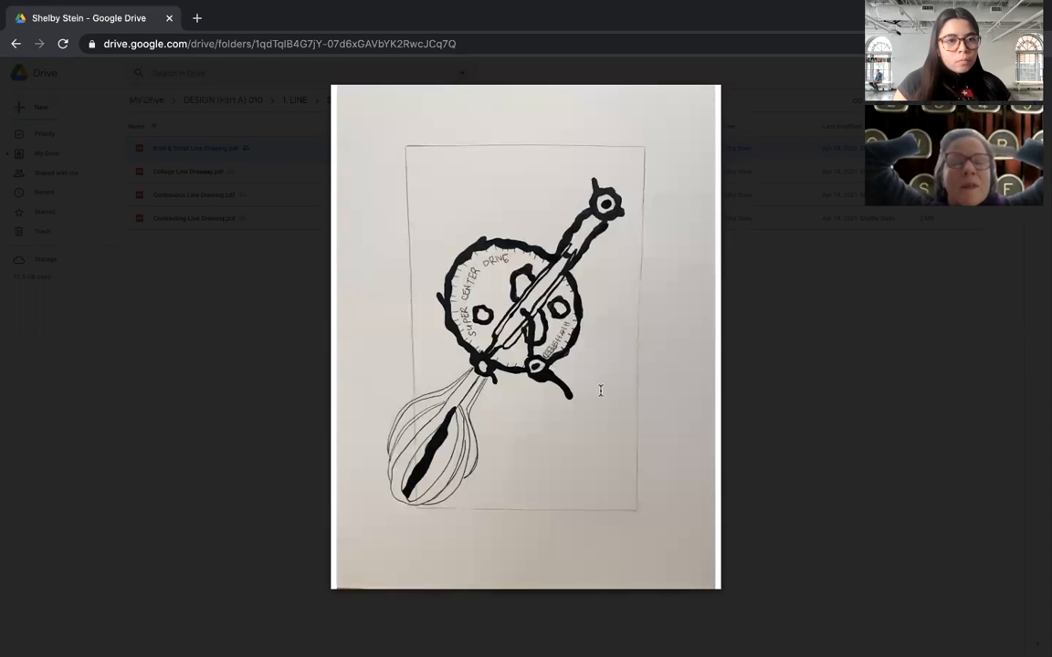
mouse_move(665, 318)
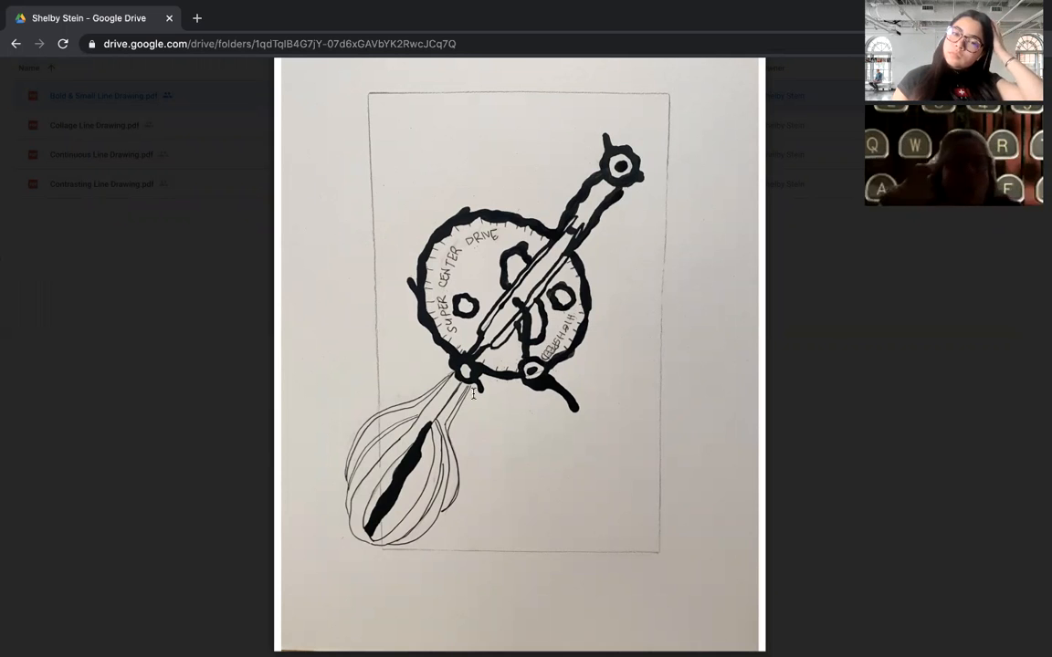
mouse_move(449, 434)
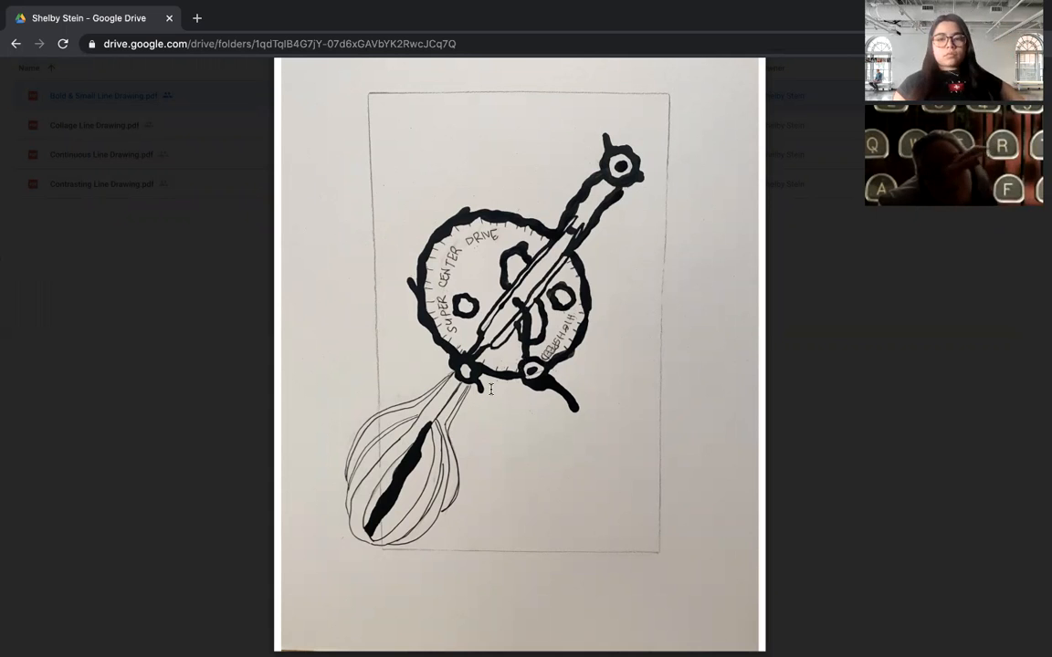
mouse_move(644, 178)
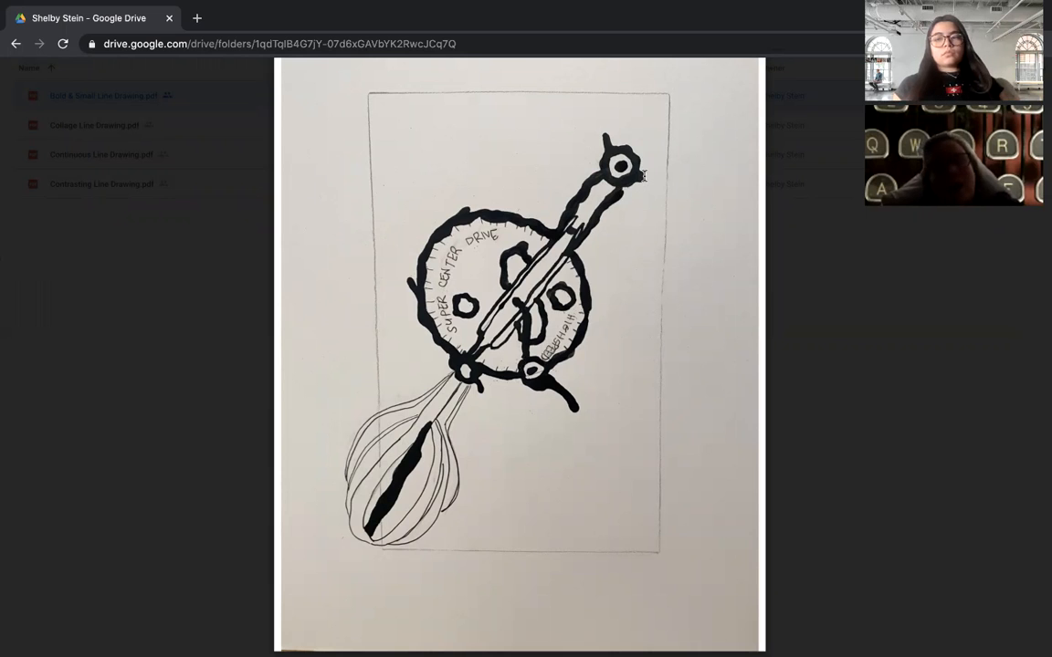
mouse_move(673, 146)
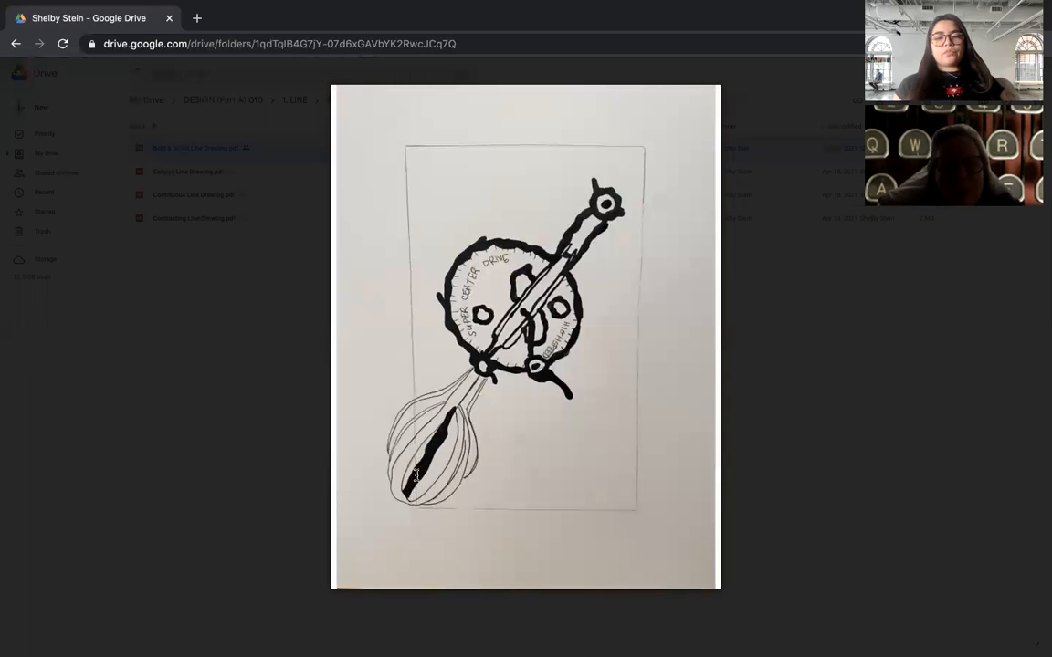
mouse_move(455, 416)
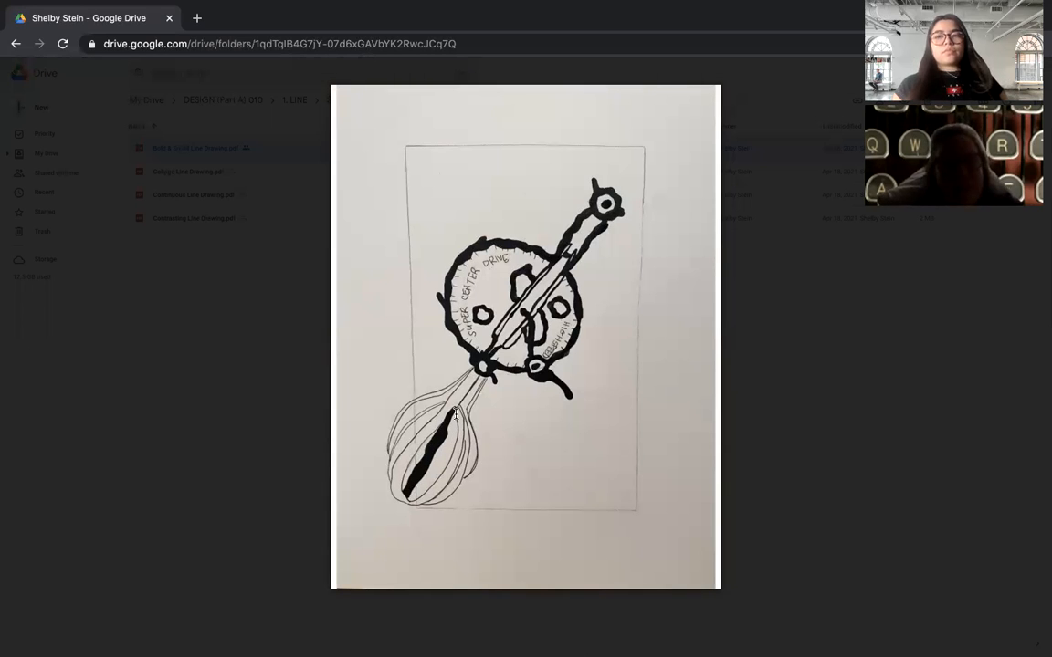
mouse_move(454, 426)
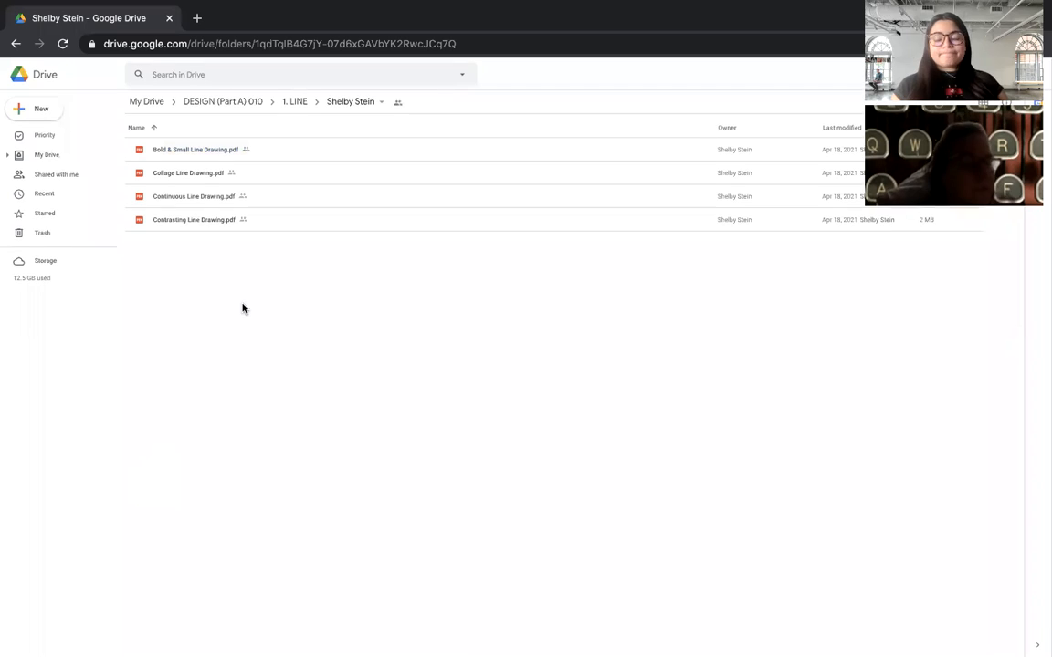
Open the next student folder under 1. LINE, find it empty, and return to 1. LINE
left_click(294, 101)
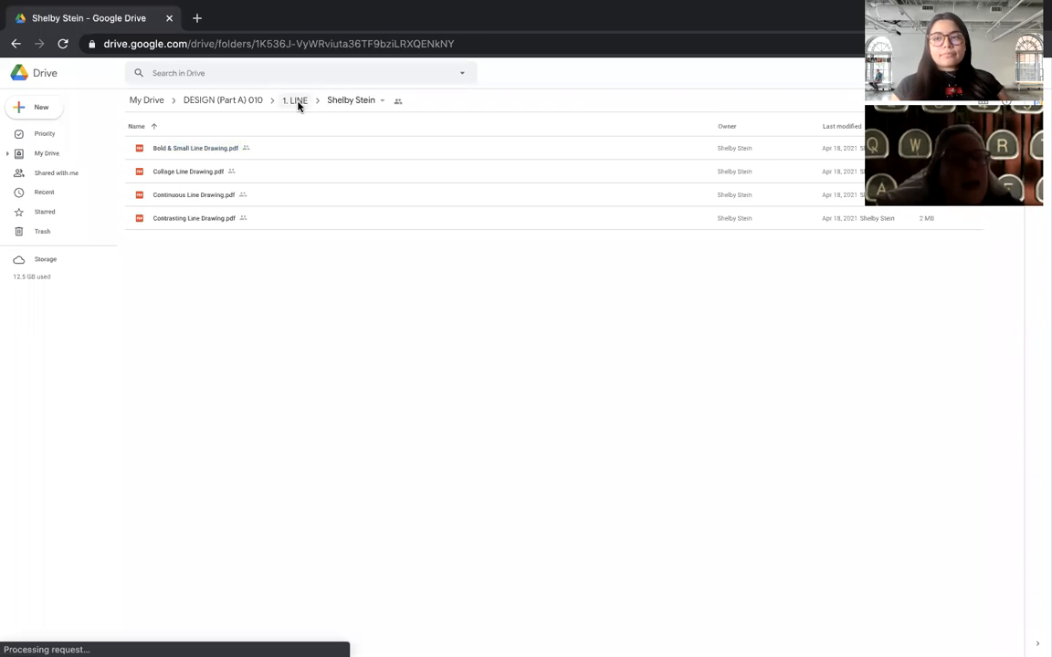
left_click(294, 100)
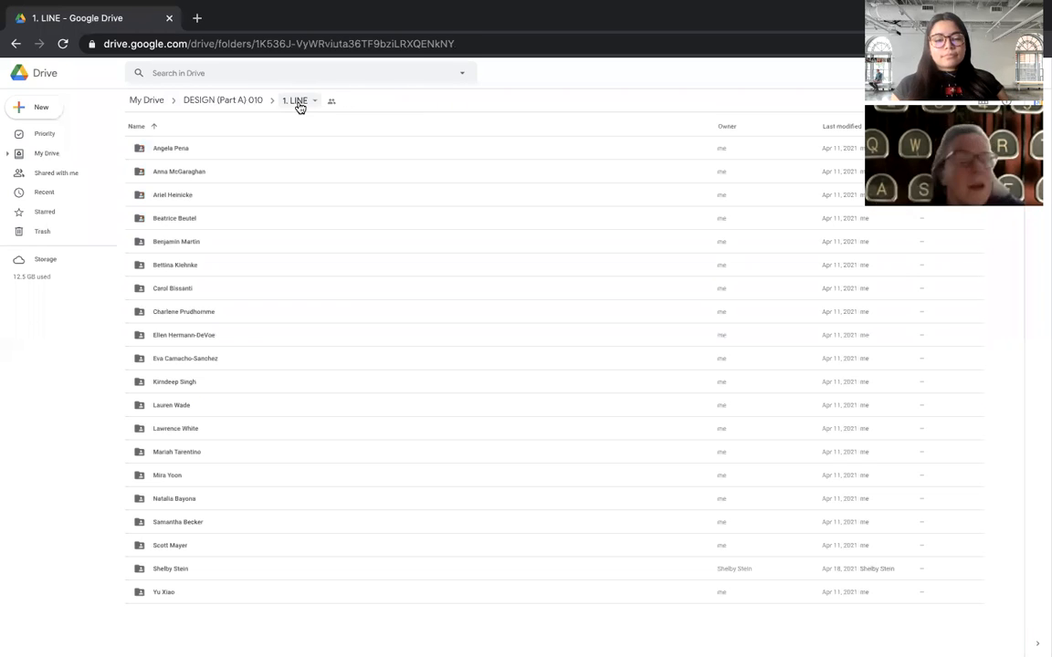
mouse_move(285, 116)
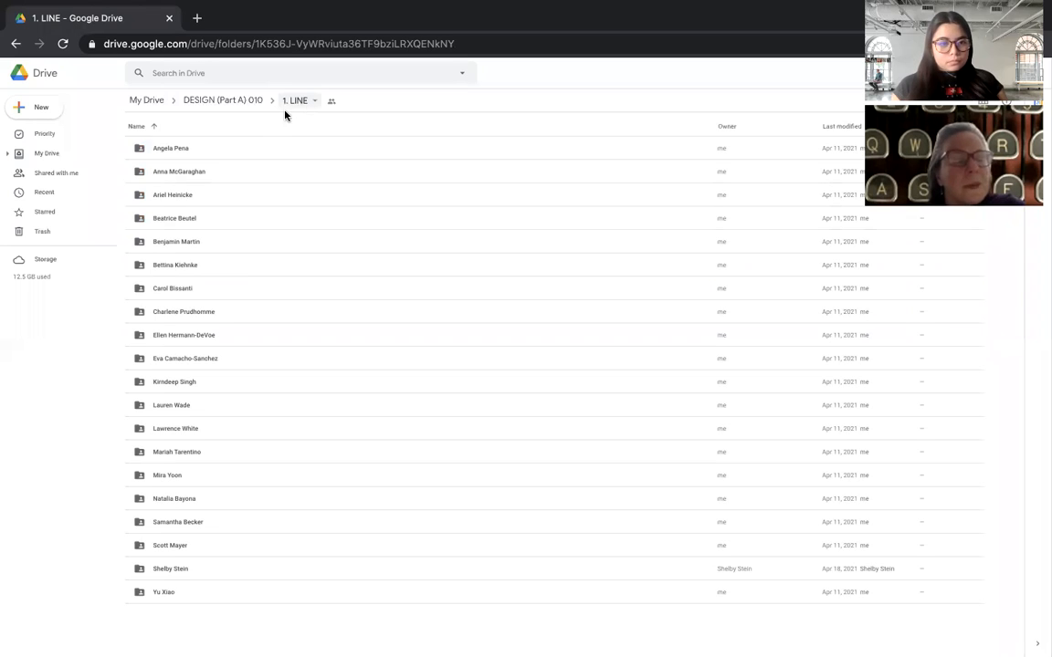
left_click(177, 452)
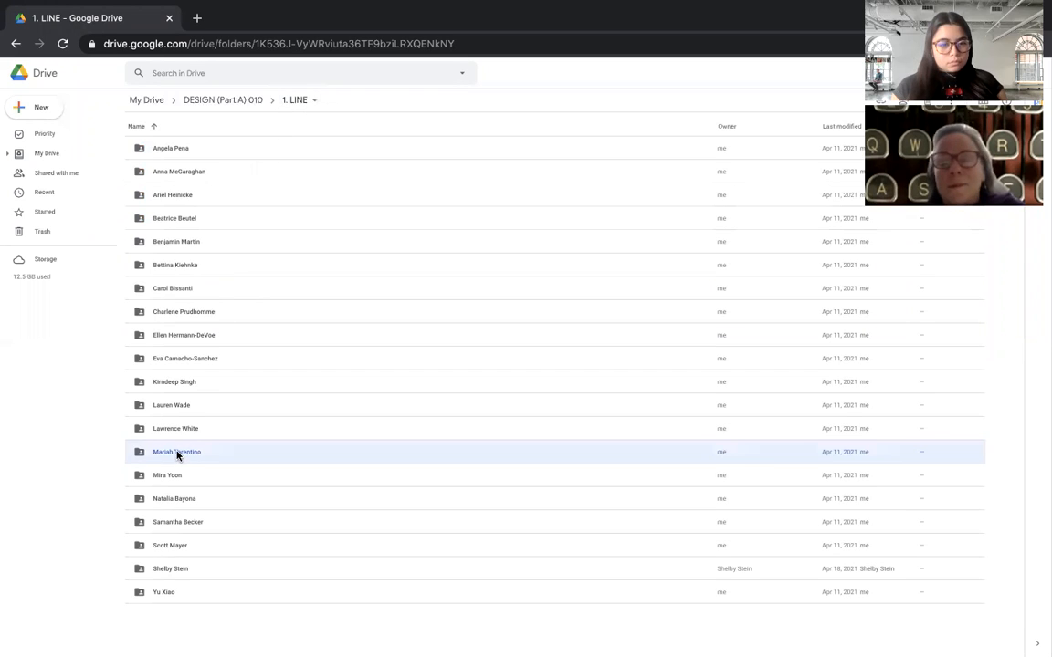
double_click(177, 452)
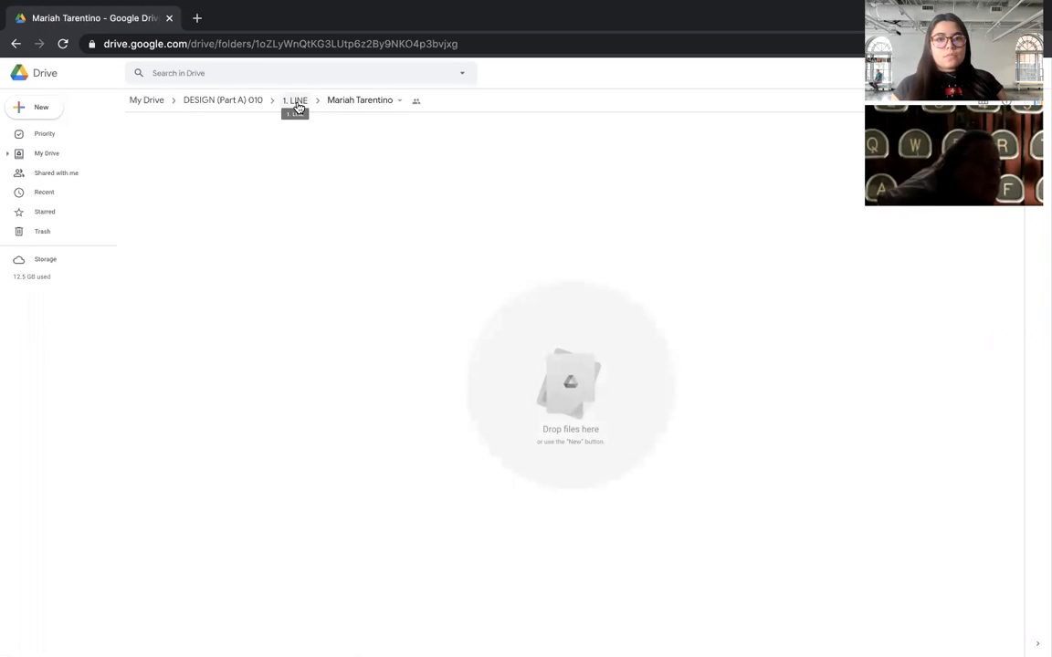
left_click(295, 99)
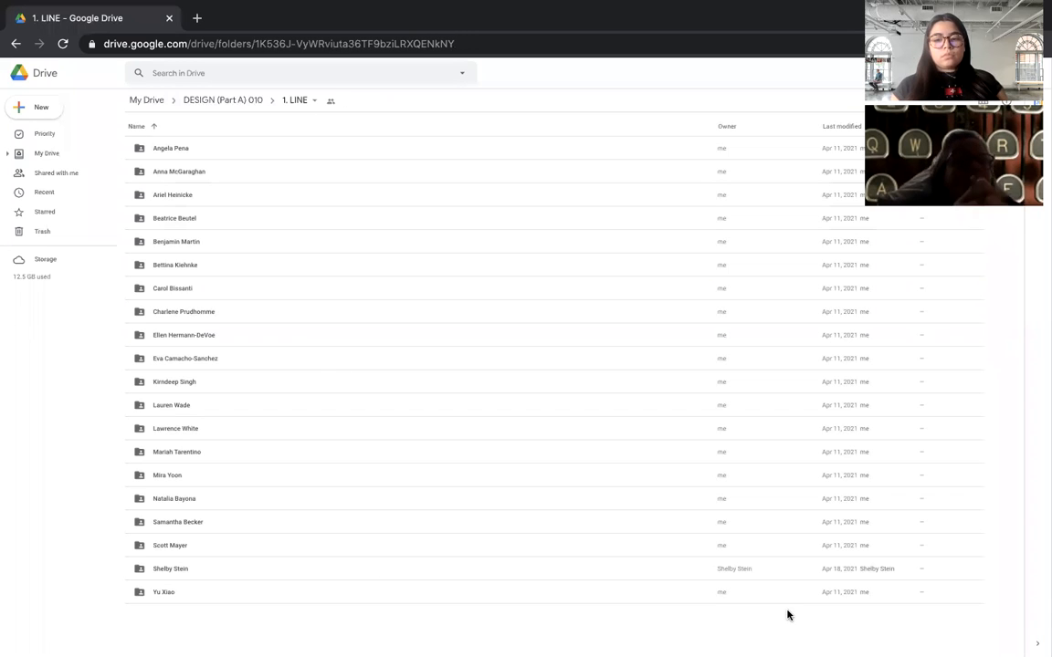
mouse_move(877, 393)
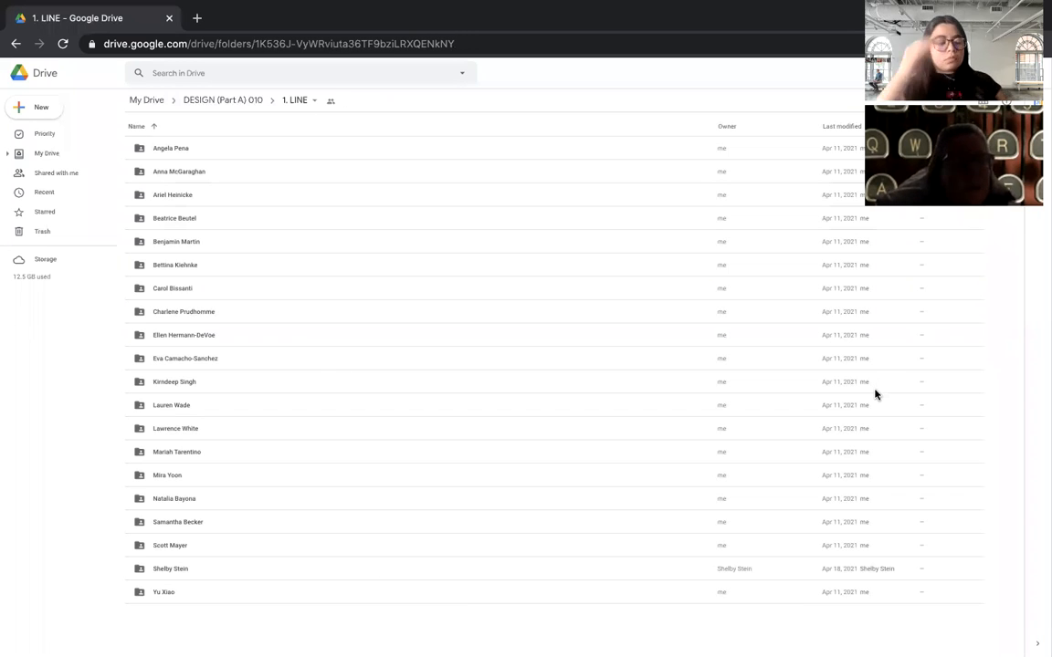